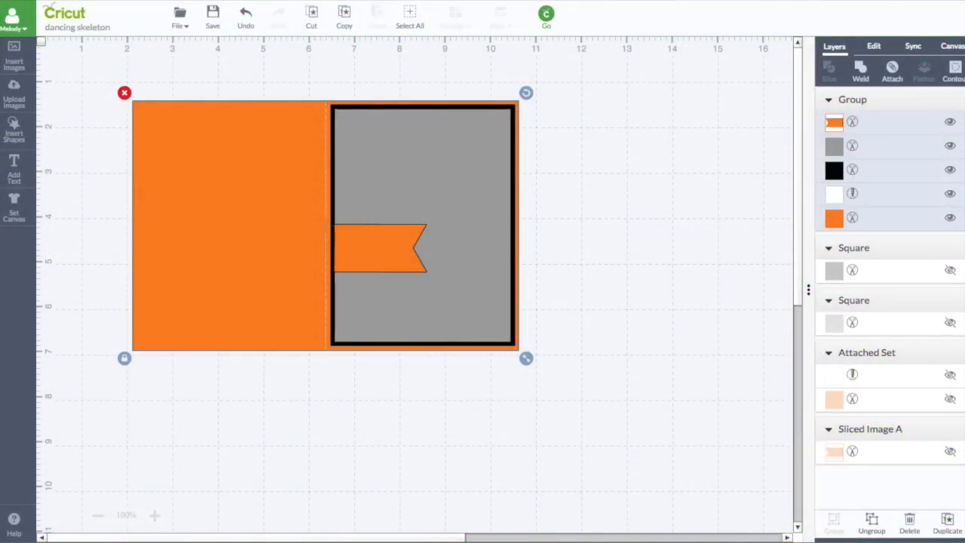
pyautogui.moveTo(685, 78)
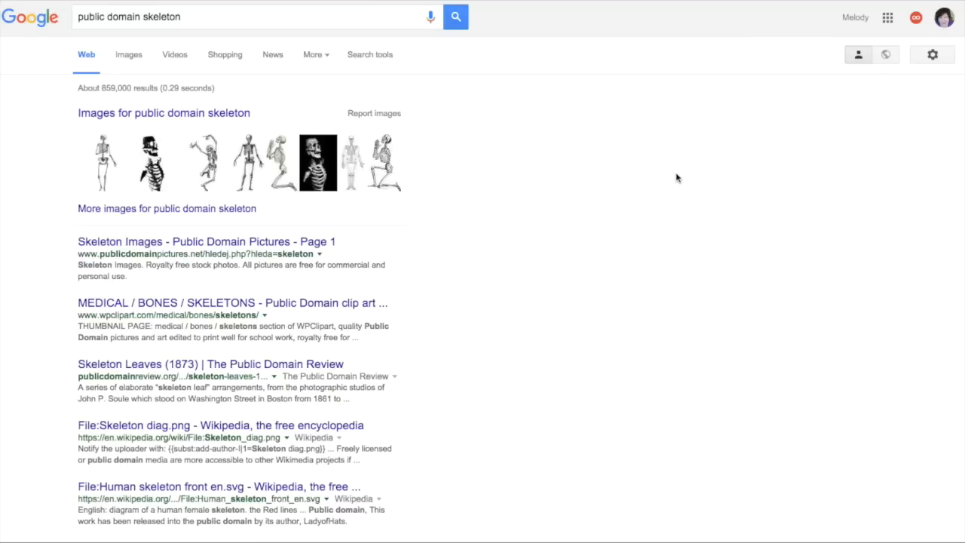
pyautogui.moveTo(512, 149)
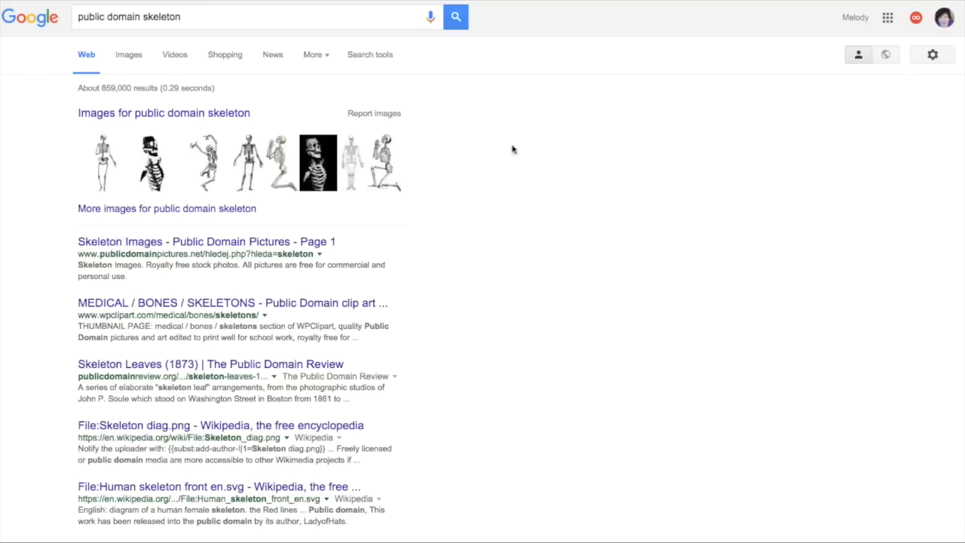
pyautogui.moveTo(163, 38)
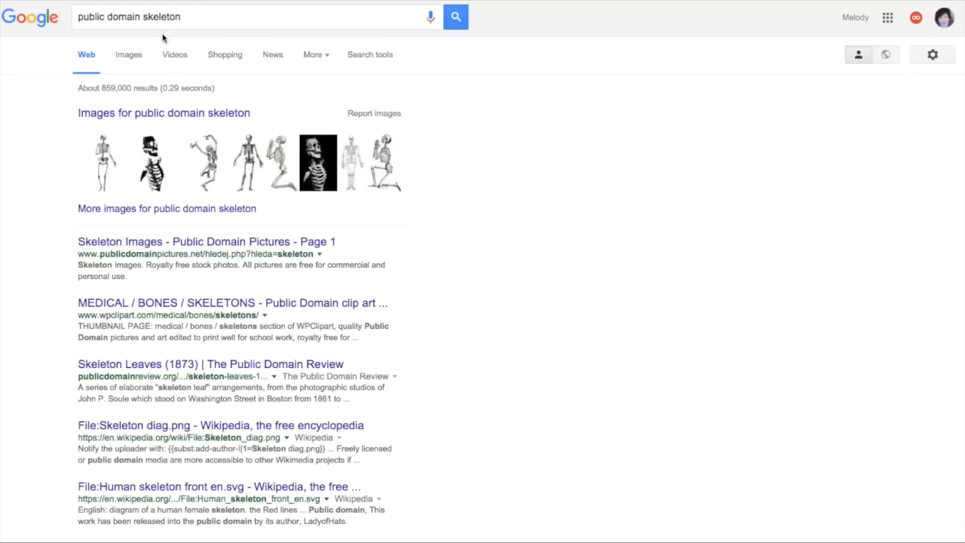
pyautogui.moveTo(139, 28)
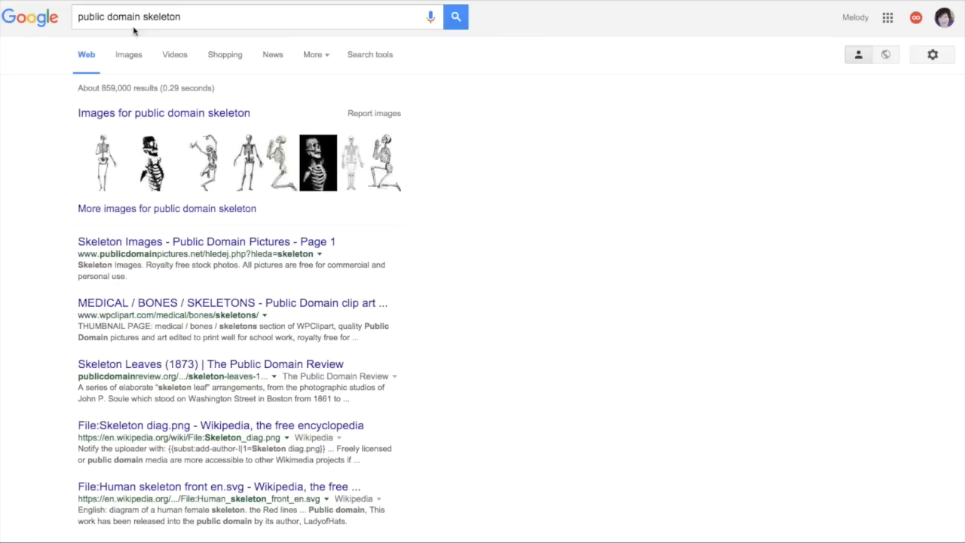
pyautogui.moveTo(178, 27)
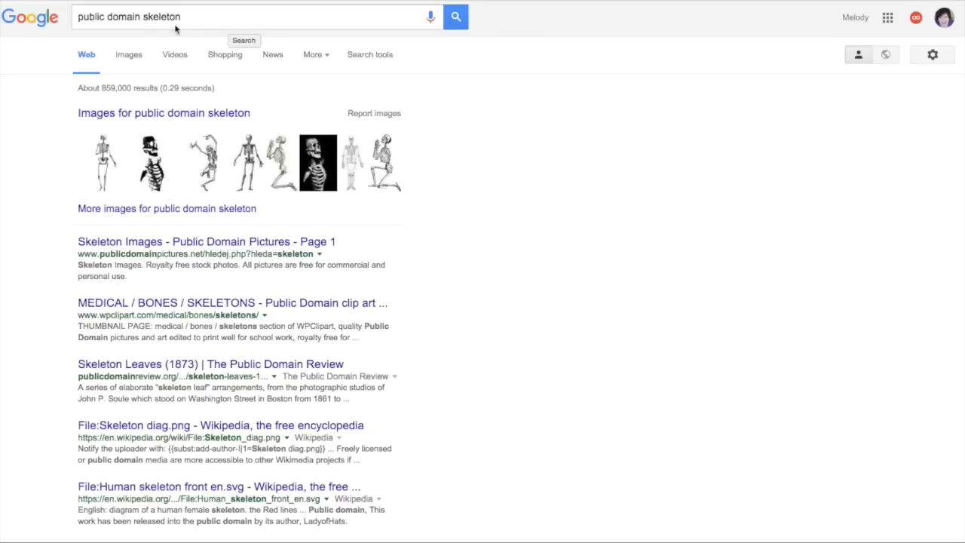
# Switch the 'public domain skeleton' Google results to the Images view.
pyautogui.click(128, 54)
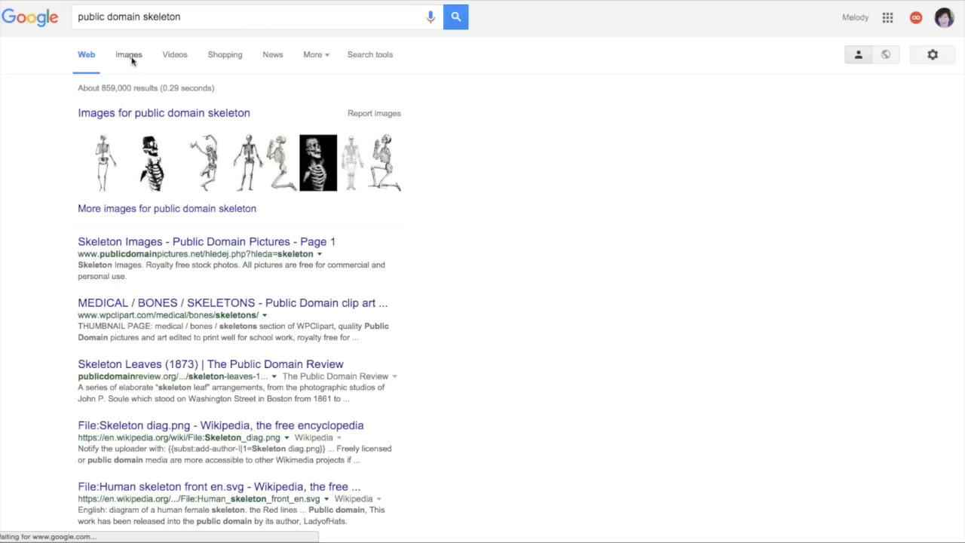
# Browse down through the Google Images grid of public domain skeleton pictures.
pyautogui.click(129, 54)
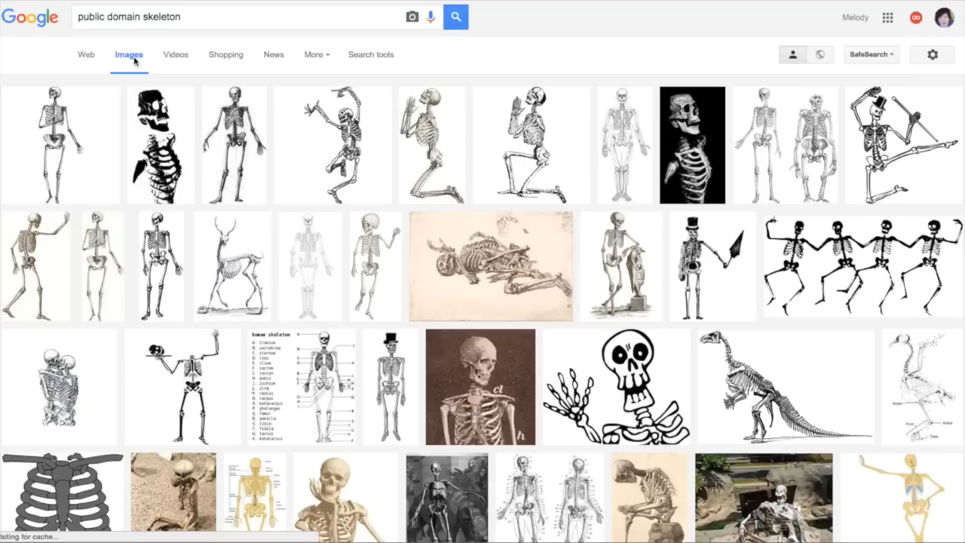
pyautogui.moveTo(787, 315)
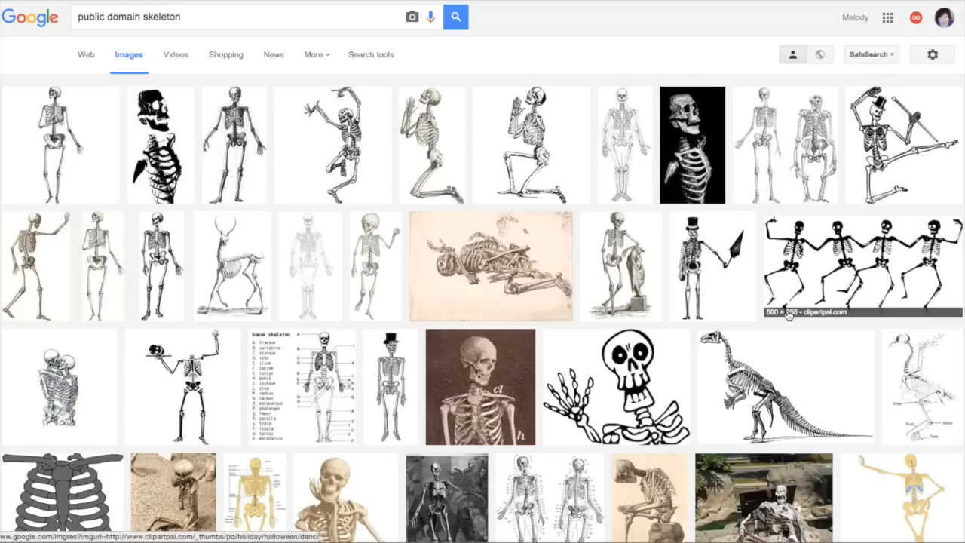
pyautogui.scroll(-3)
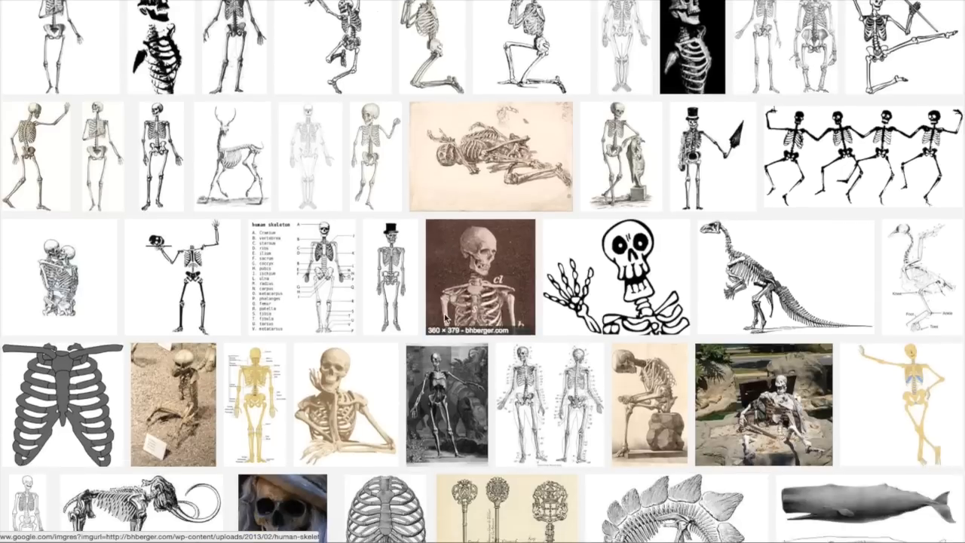
pyautogui.scroll(-3)
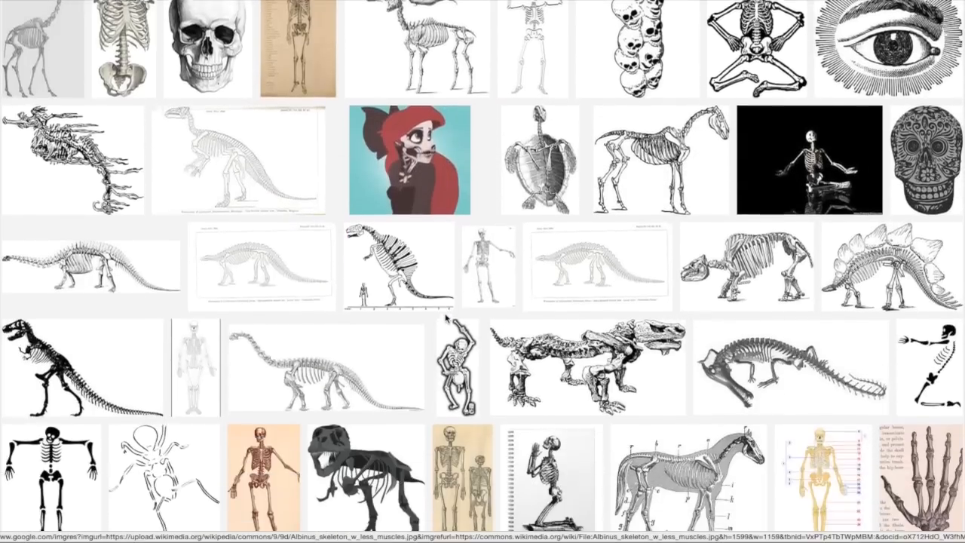
pyautogui.scroll(-3)
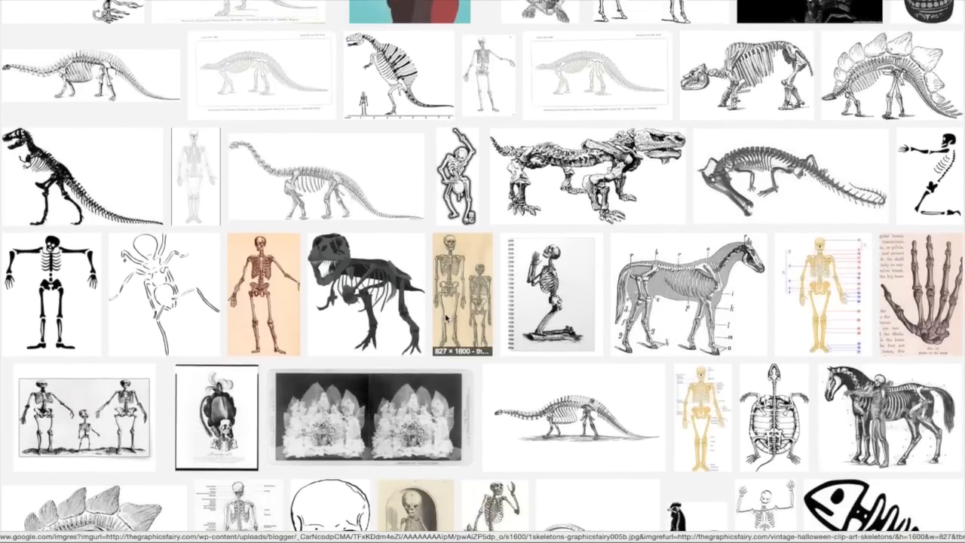
pyautogui.scroll(-3)
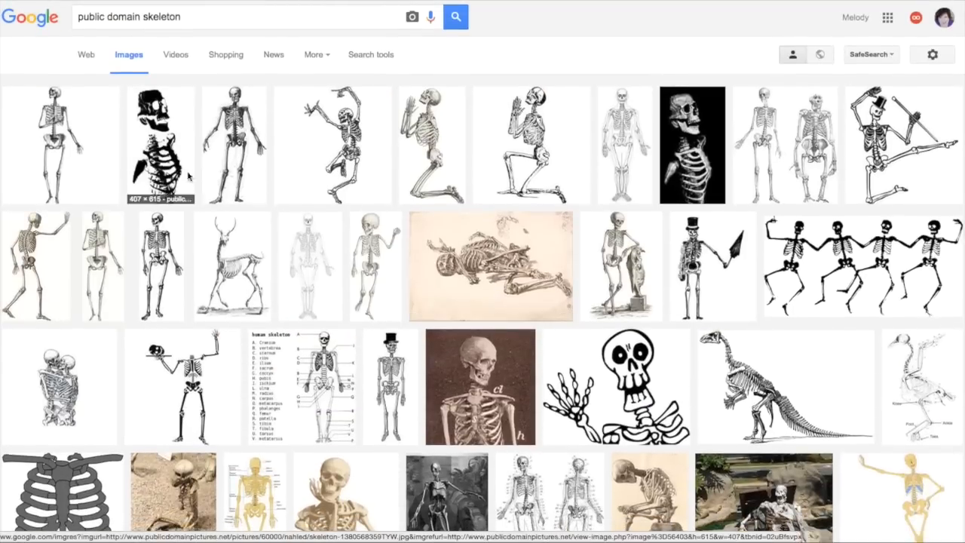
pyautogui.moveTo(333, 145)
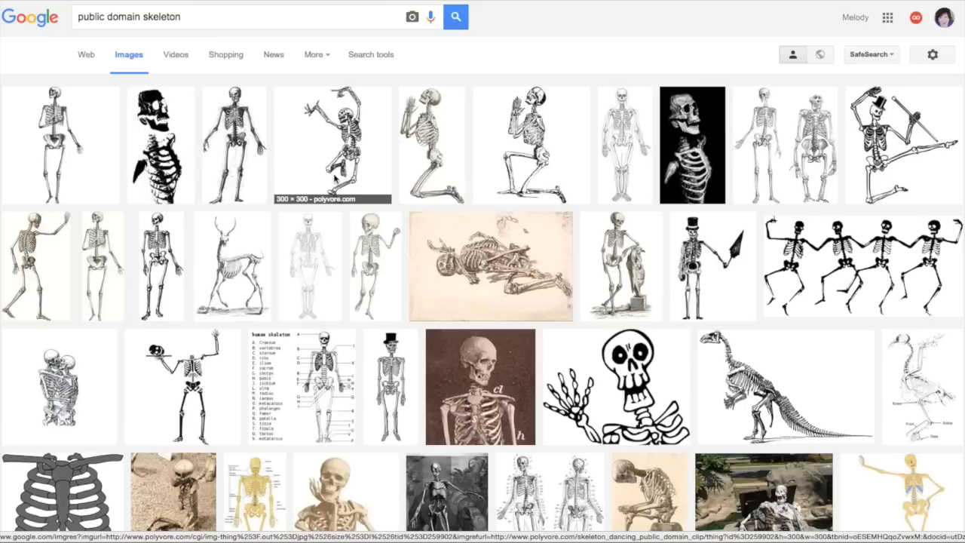
pyautogui.moveTo(336, 178)
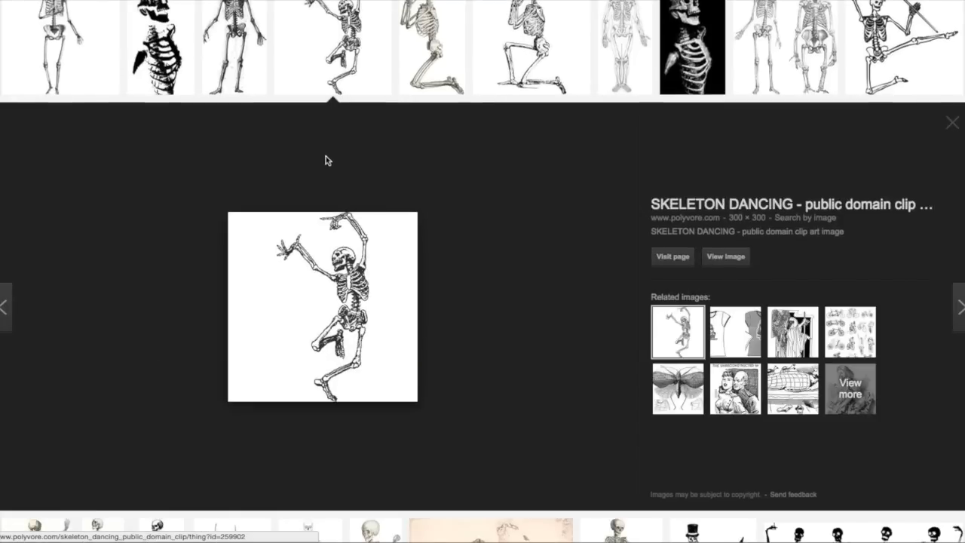
pyautogui.moveTo(380, 311)
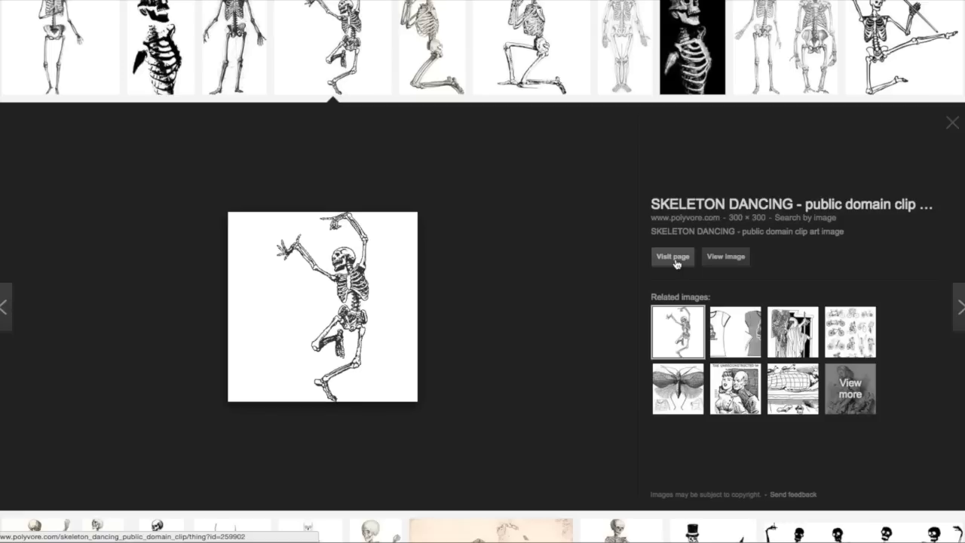
# Visit the web page hosting the dancing skeleton clip art.
pyautogui.click(726, 256)
pyautogui.write('sk')
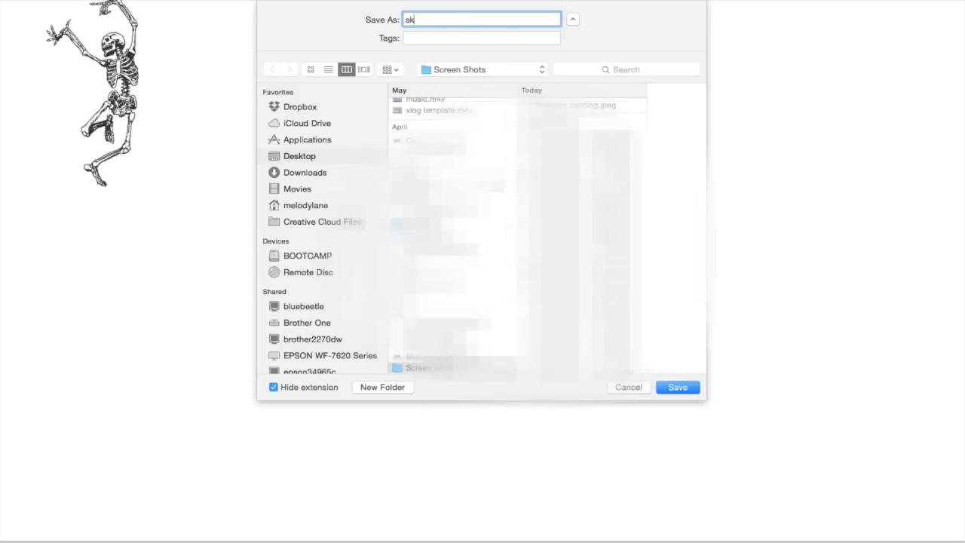
# Save the dancing skeleton picture as 'skeleton dancing' in the Screen Shots folder.
pyautogui.write('eletob')
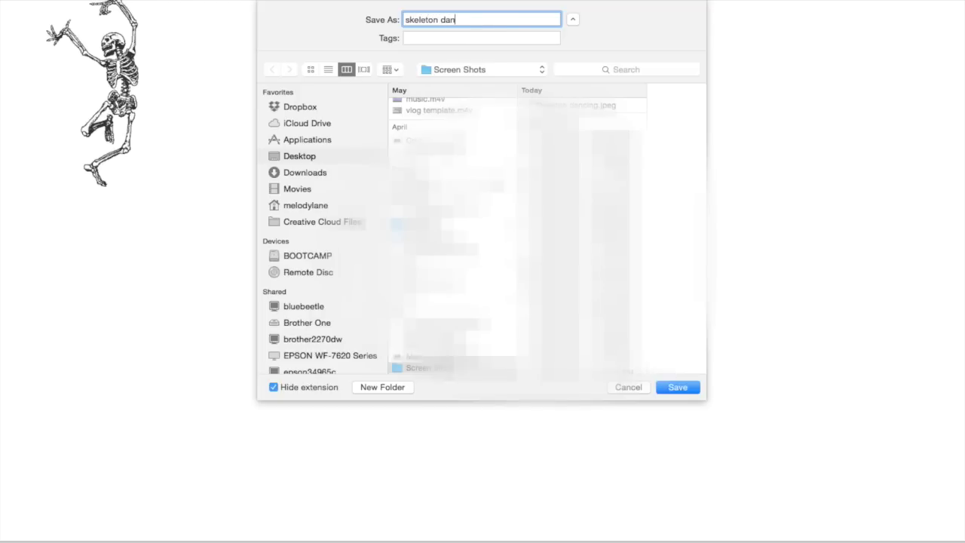
pyautogui.write('cing')
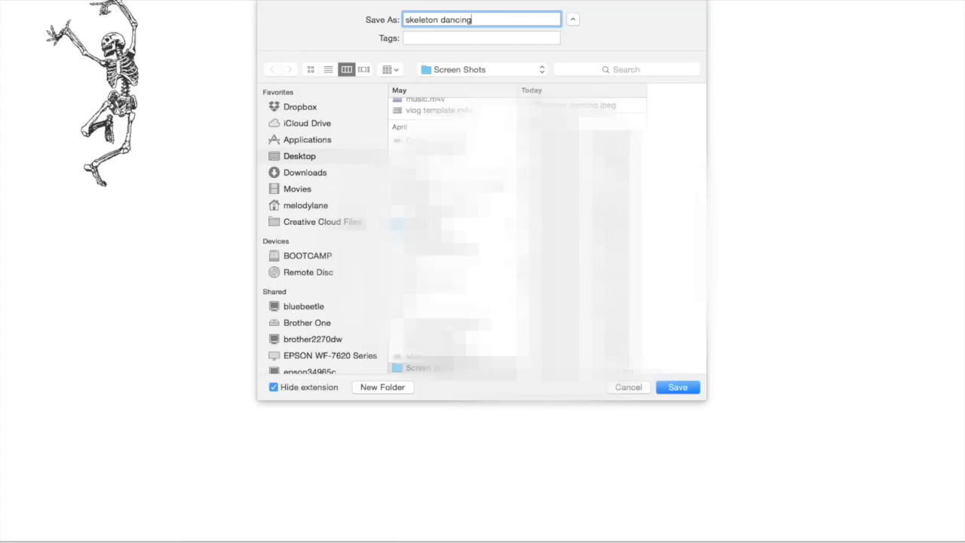
pyautogui.click(677, 386)
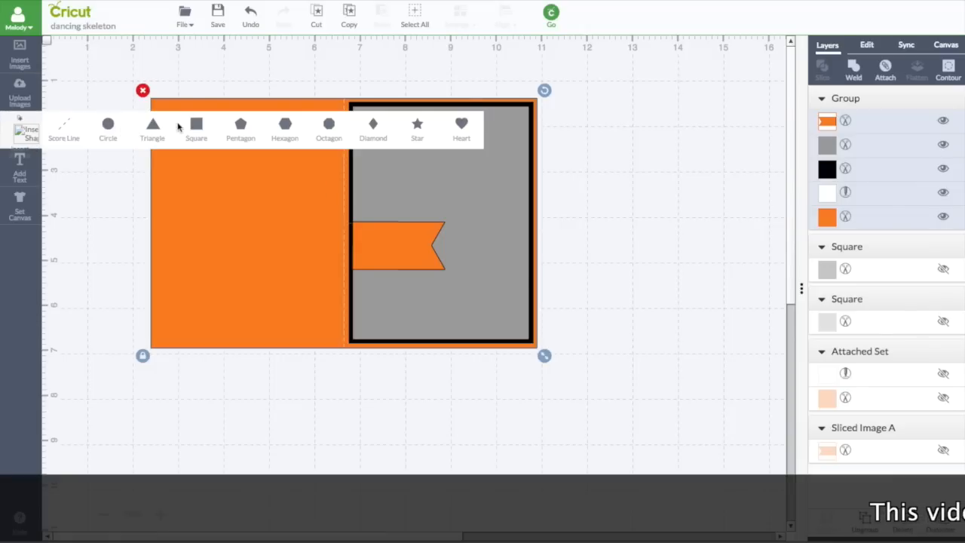
pyautogui.moveTo(377, 130)
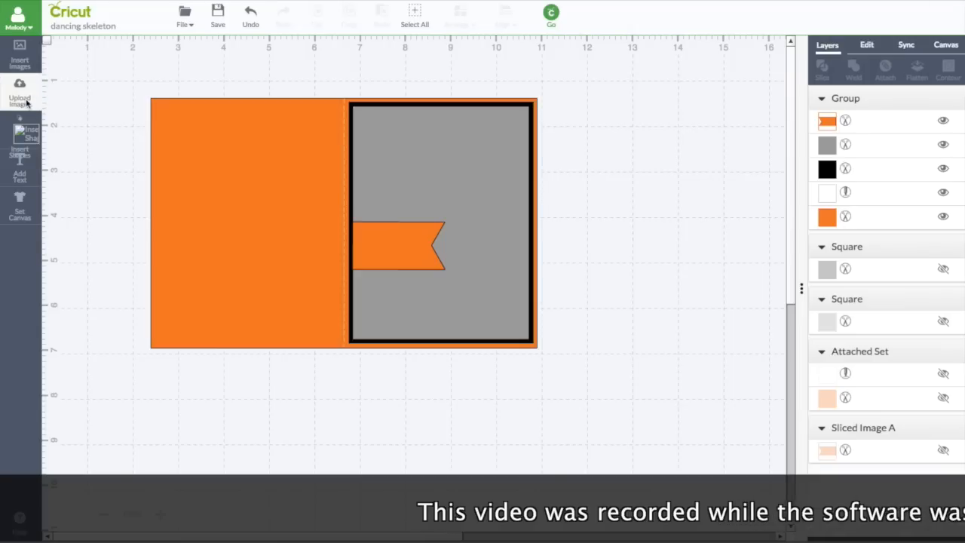
# Start an Upload Image flow for a new cuttable image in Design Space.
pyautogui.click(20, 93)
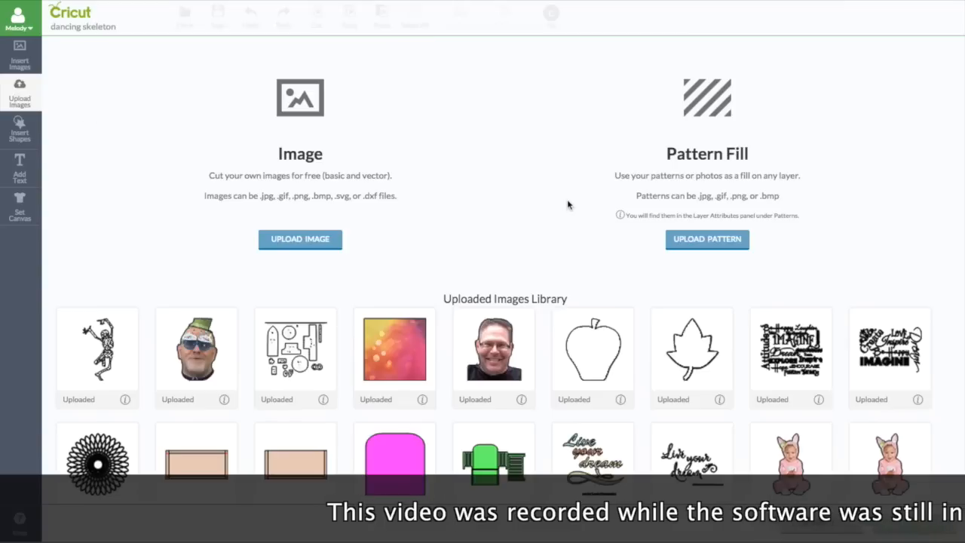
pyautogui.moveTo(289, 174)
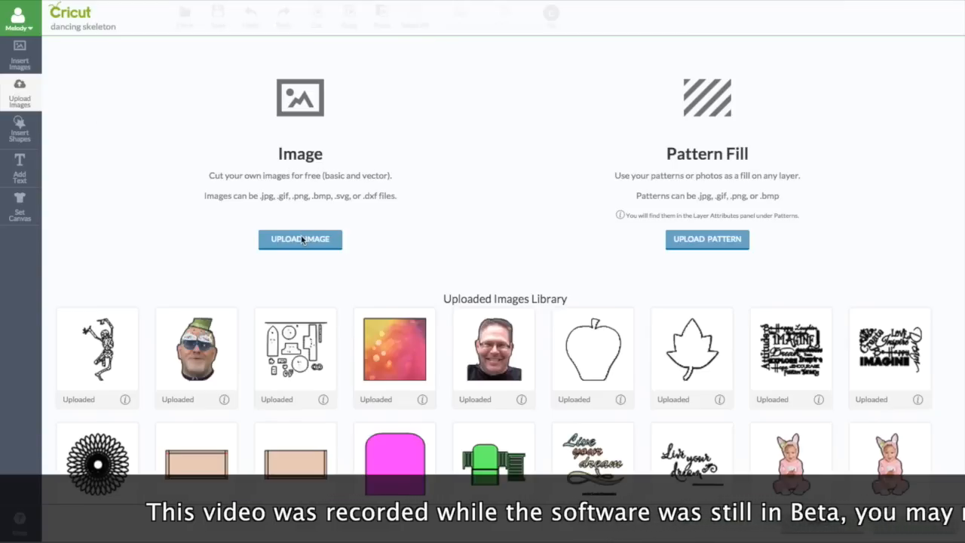
pyautogui.moveTo(703, 168)
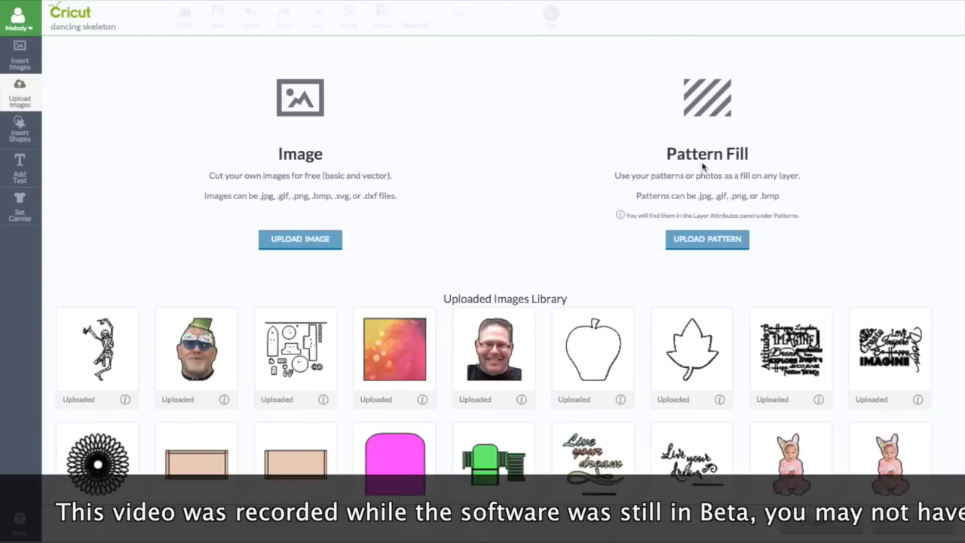
pyautogui.moveTo(664, 51)
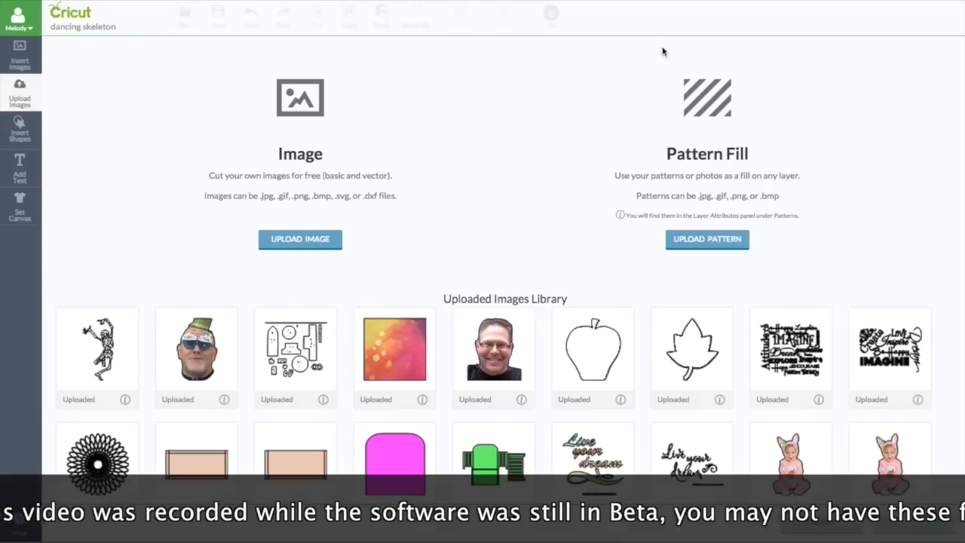
pyautogui.moveTo(938, 19)
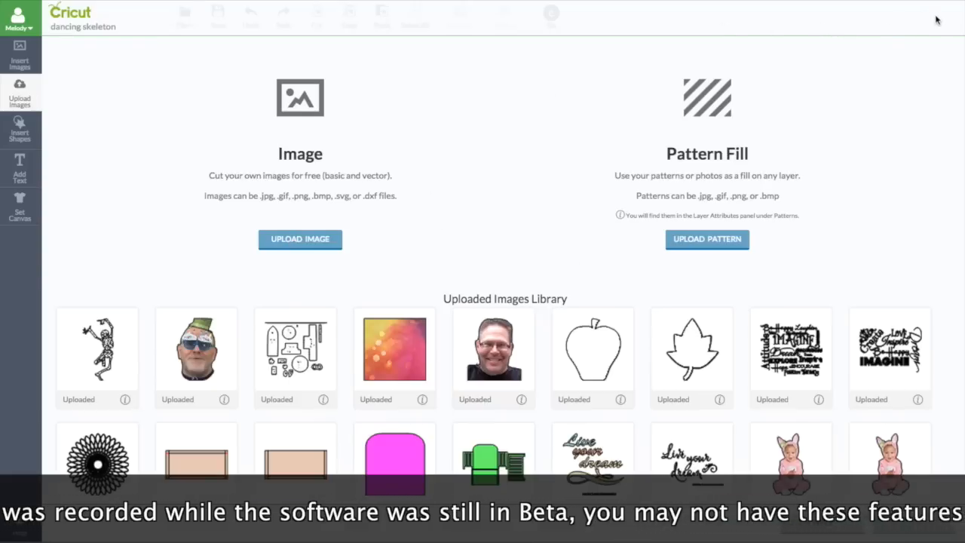
pyautogui.moveTo(137, 321)
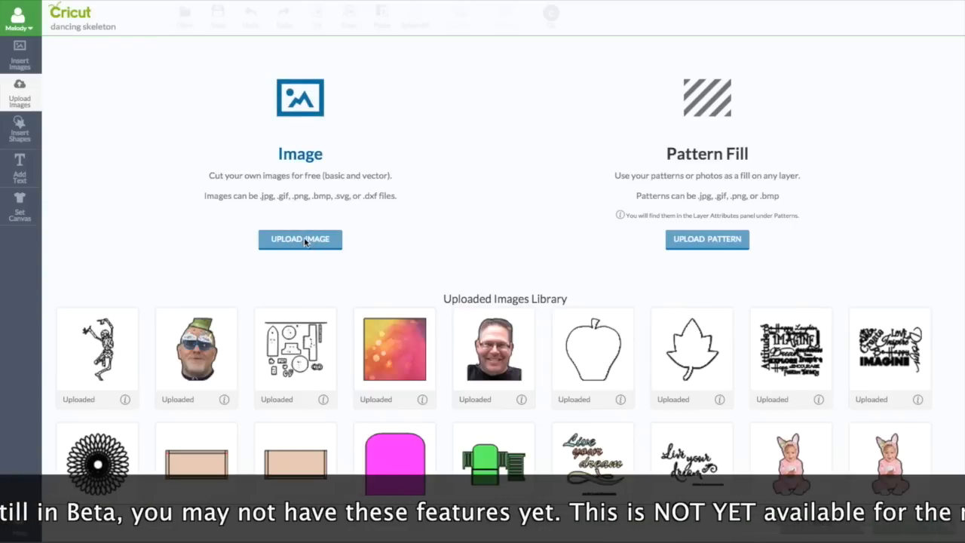
pyautogui.click(299, 238)
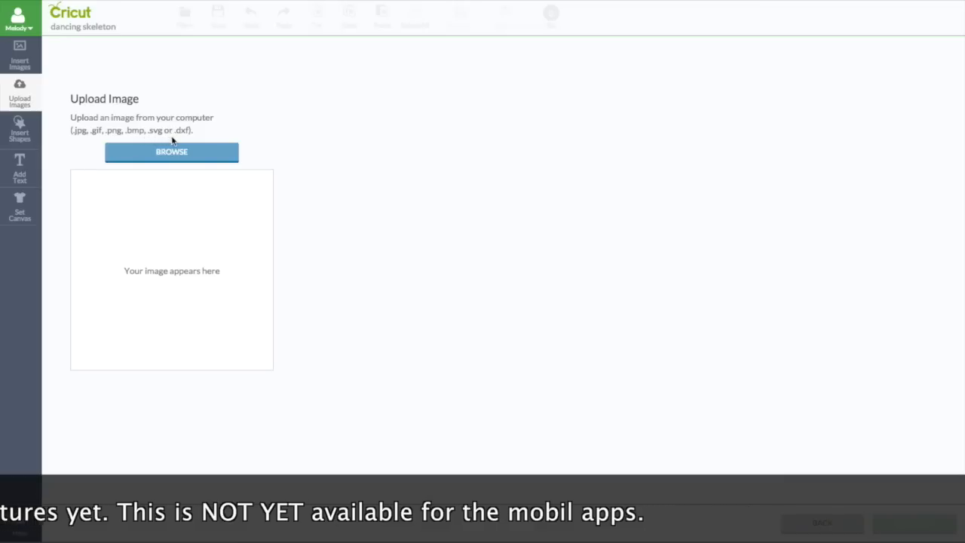
pyautogui.moveTo(172, 174)
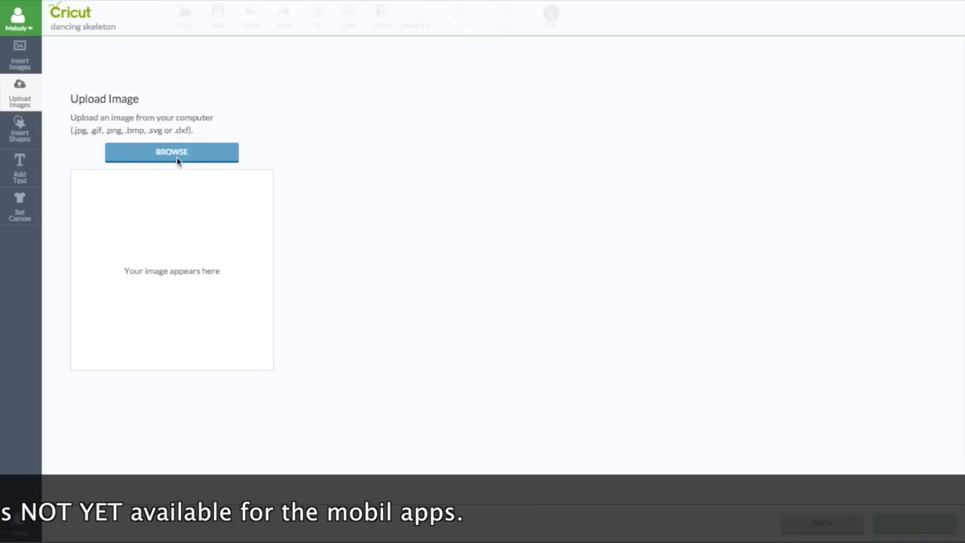
# Load skeleton dancing.jpeg from the computer into the upload preview.
pyautogui.click(172, 151)
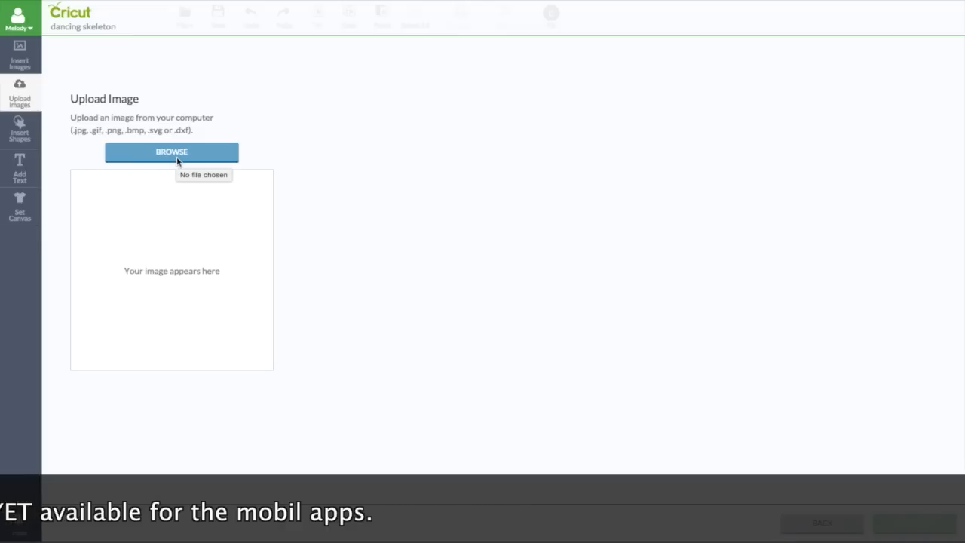
pyautogui.click(172, 151)
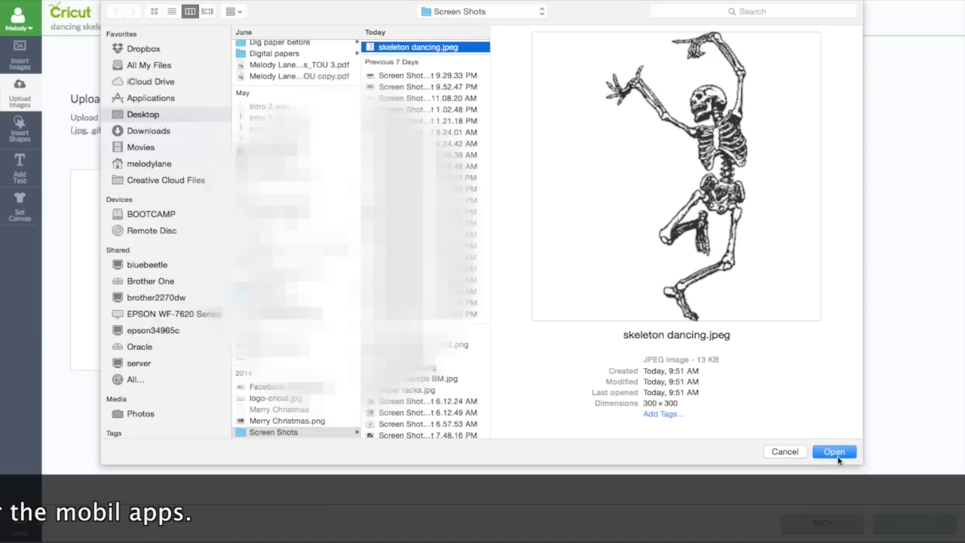
pyautogui.click(834, 451)
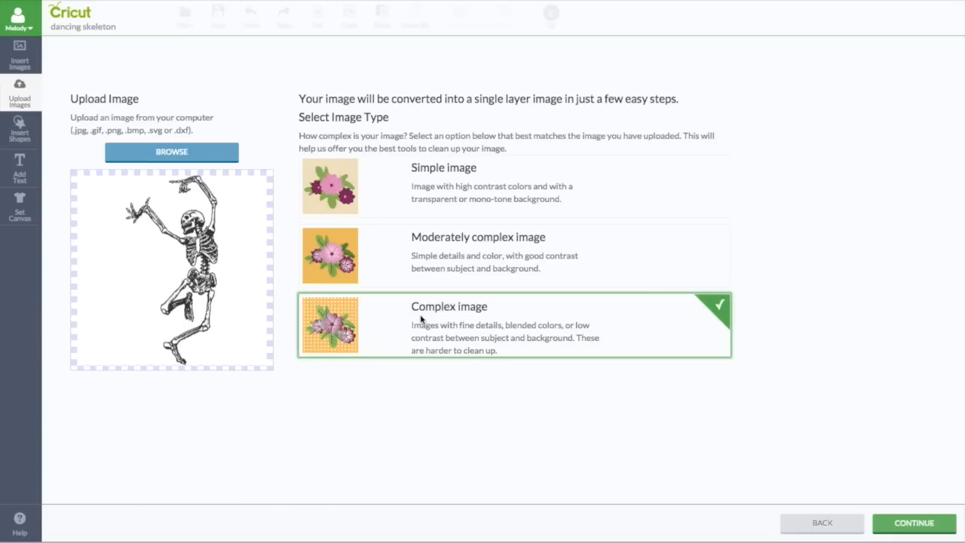
# Choose Complex as the image type and continue to cleanup.
pyautogui.click(914, 522)
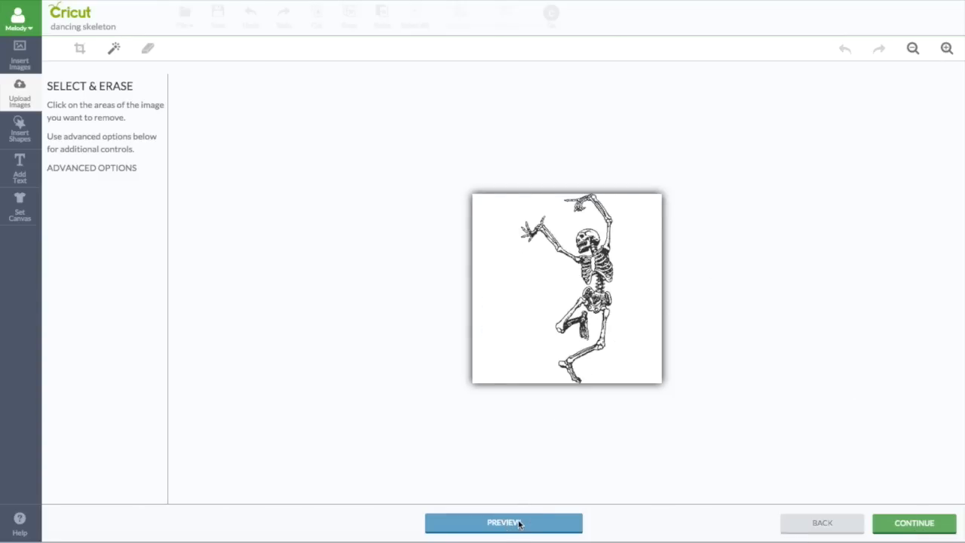
pyautogui.click(504, 522)
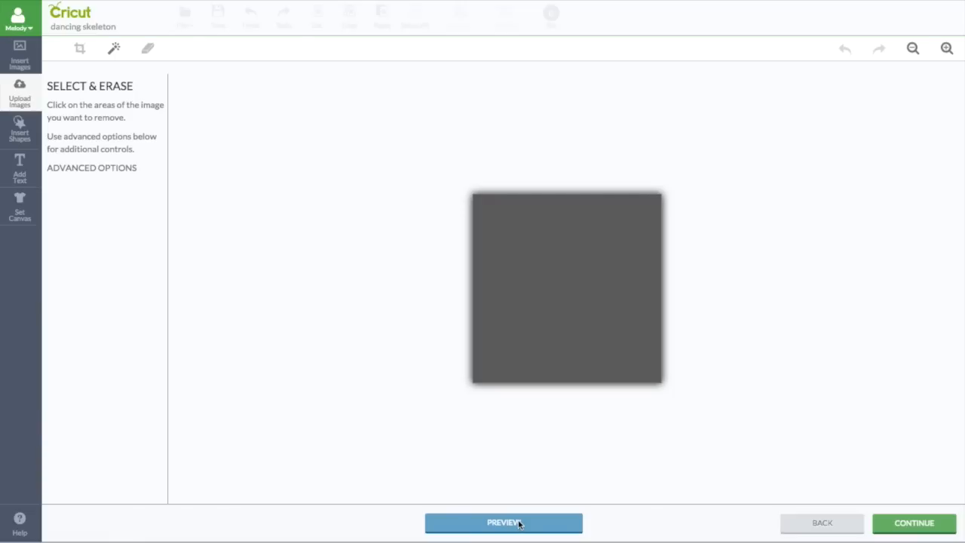
pyautogui.click(503, 522)
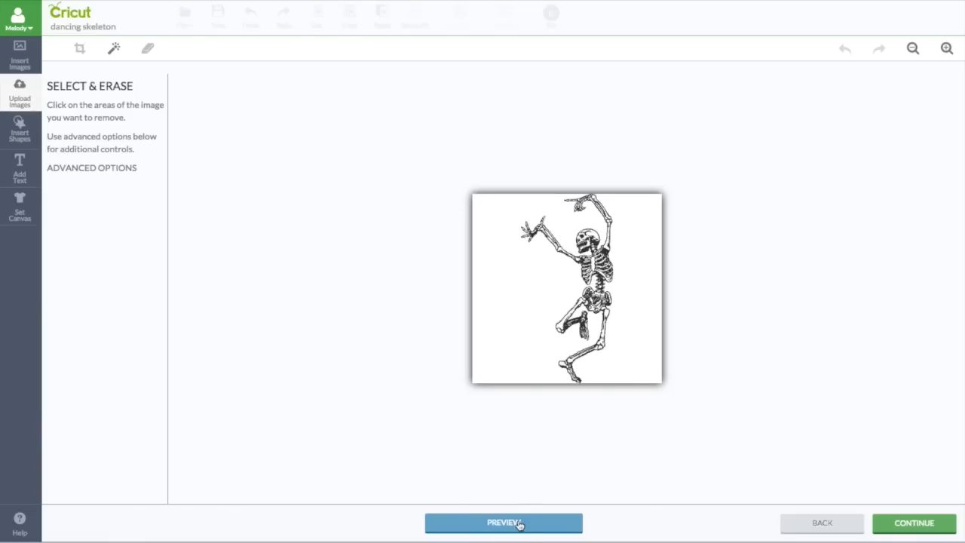
pyautogui.moveTo(458, 150)
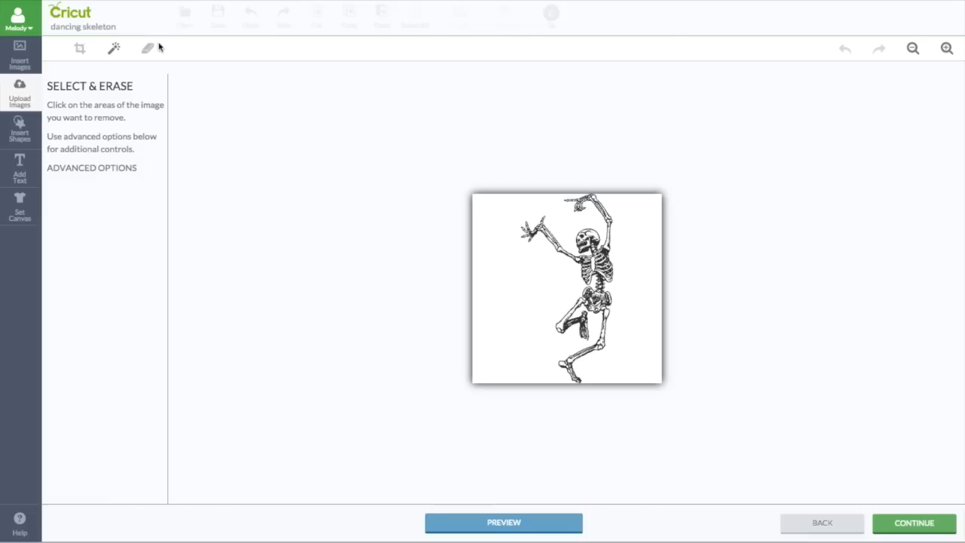
pyautogui.moveTo(79, 49)
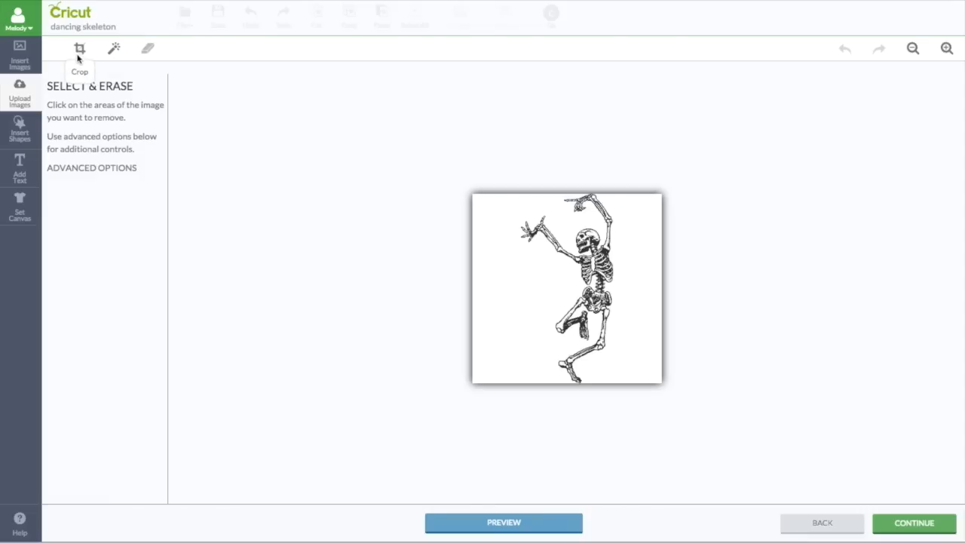
pyautogui.moveTo(114, 48)
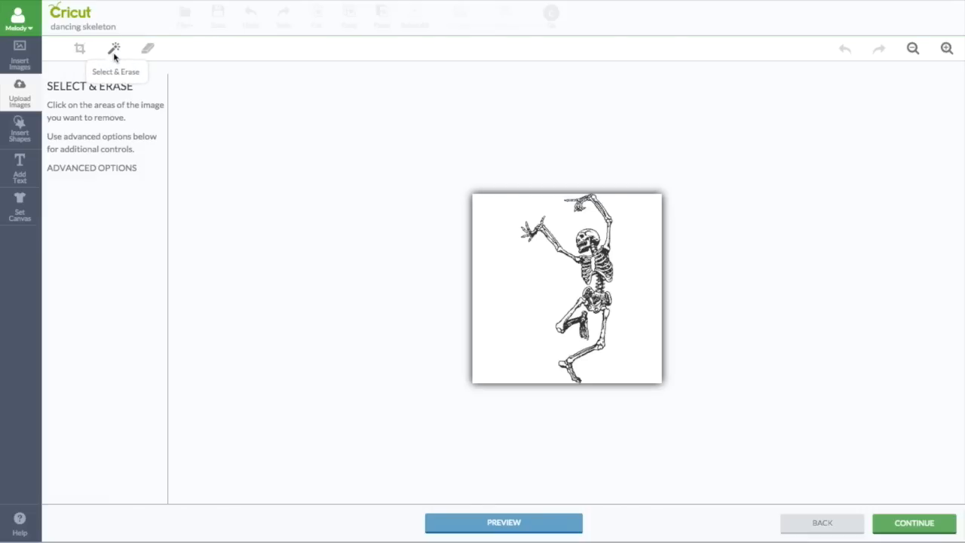
pyautogui.moveTo(147, 48)
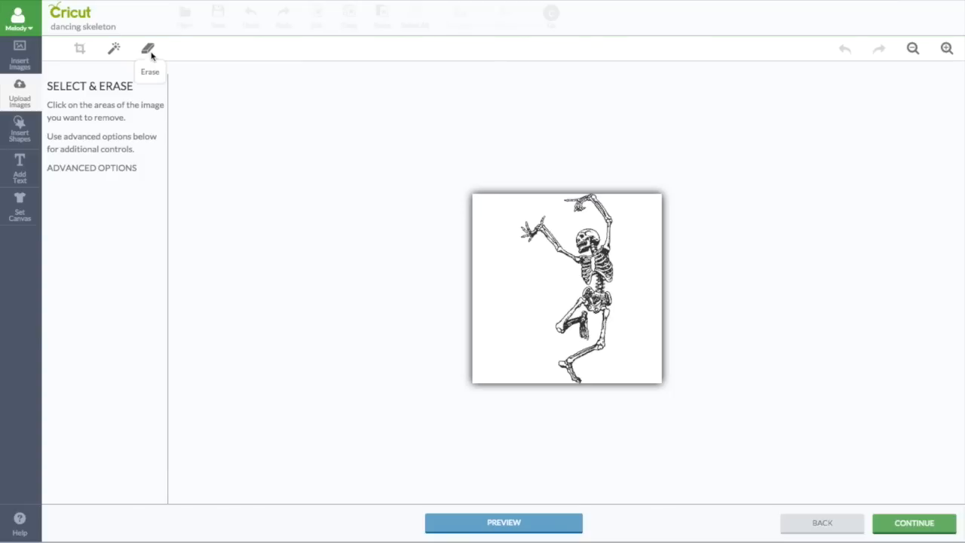
pyautogui.moveTo(115, 49)
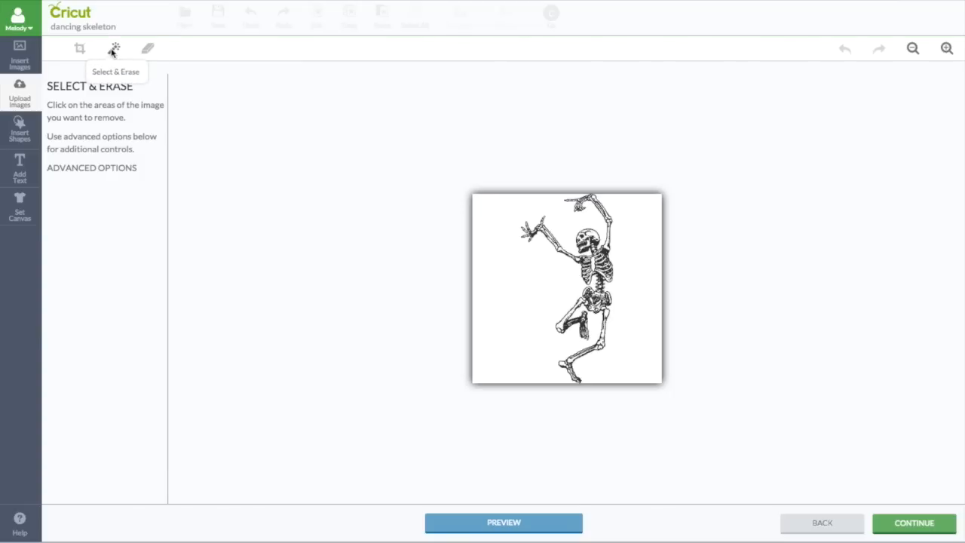
pyautogui.moveTo(401, 221)
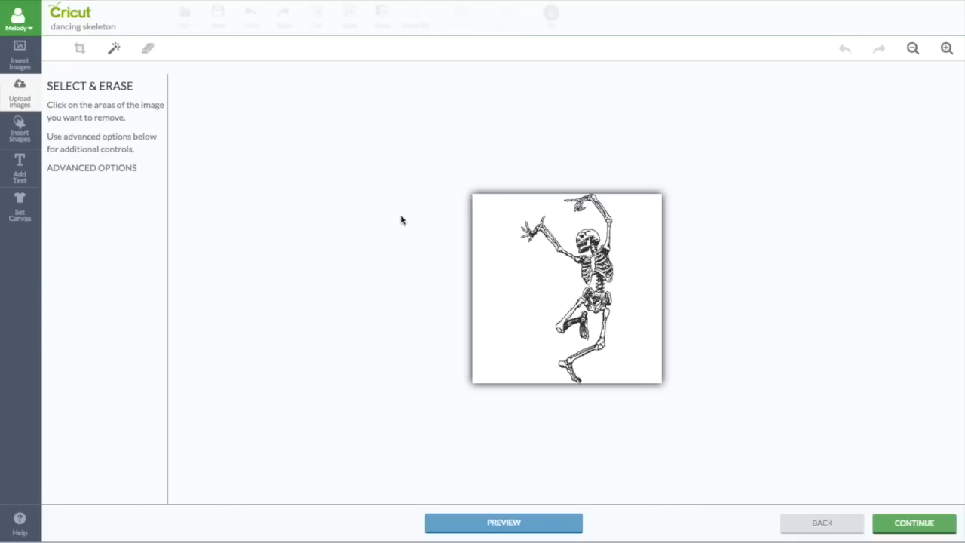
pyautogui.moveTo(489, 253)
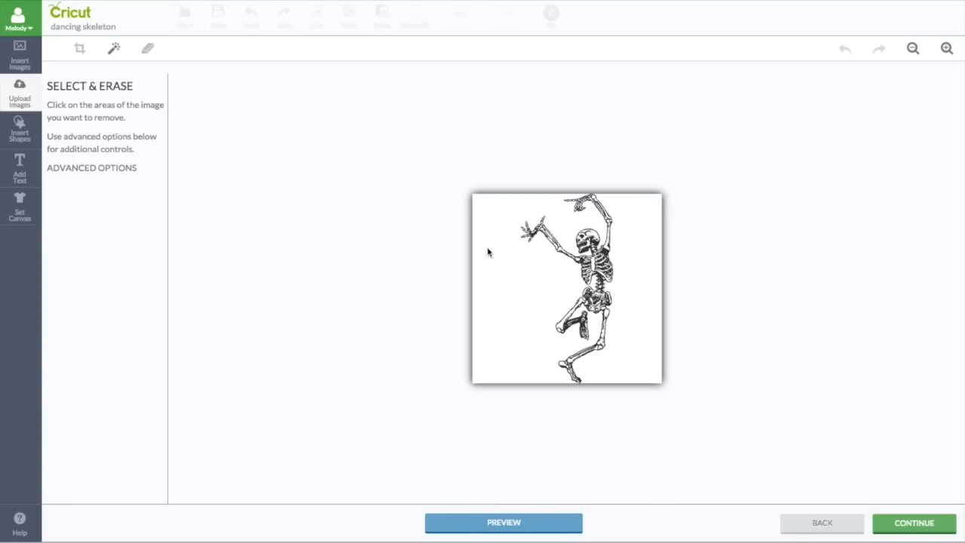
pyautogui.moveTo(504, 264)
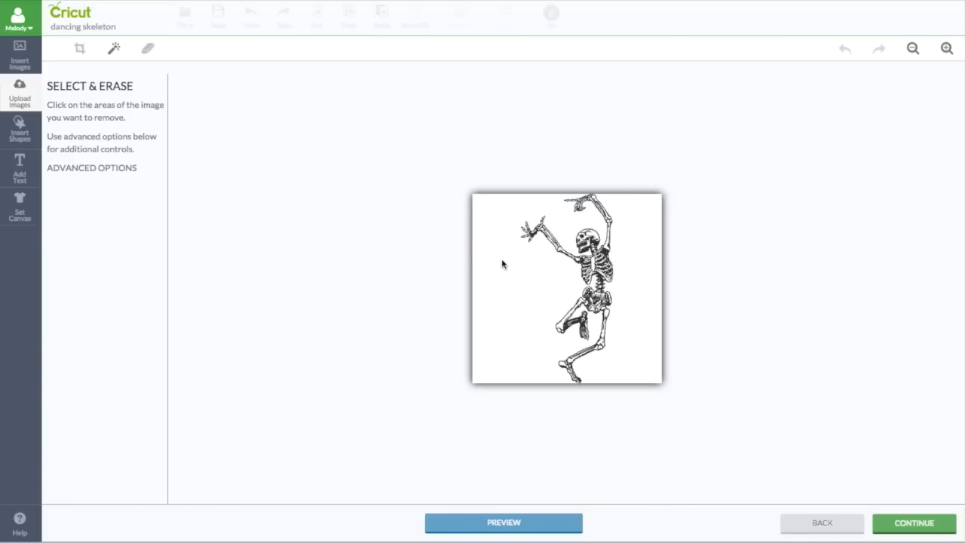
pyautogui.moveTo(555, 358)
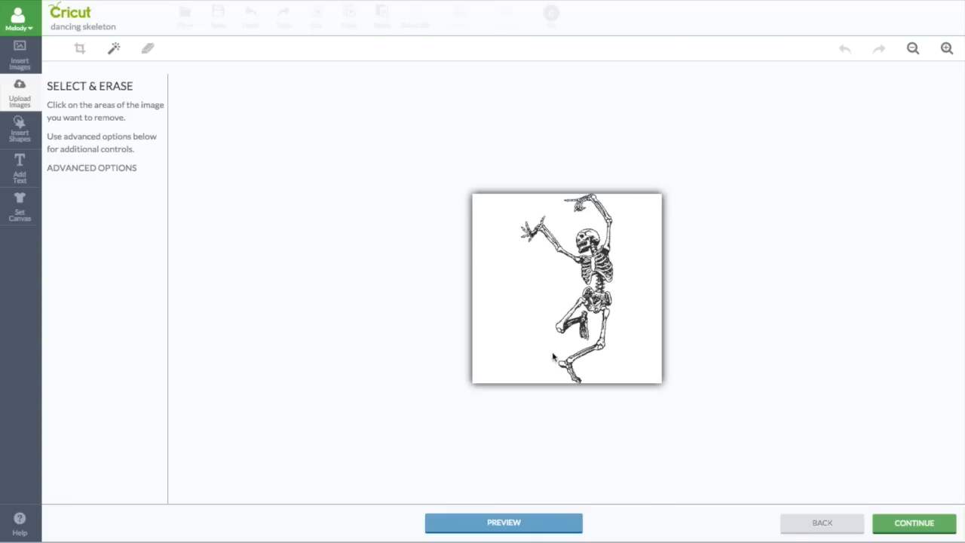
pyautogui.moveTo(603, 356)
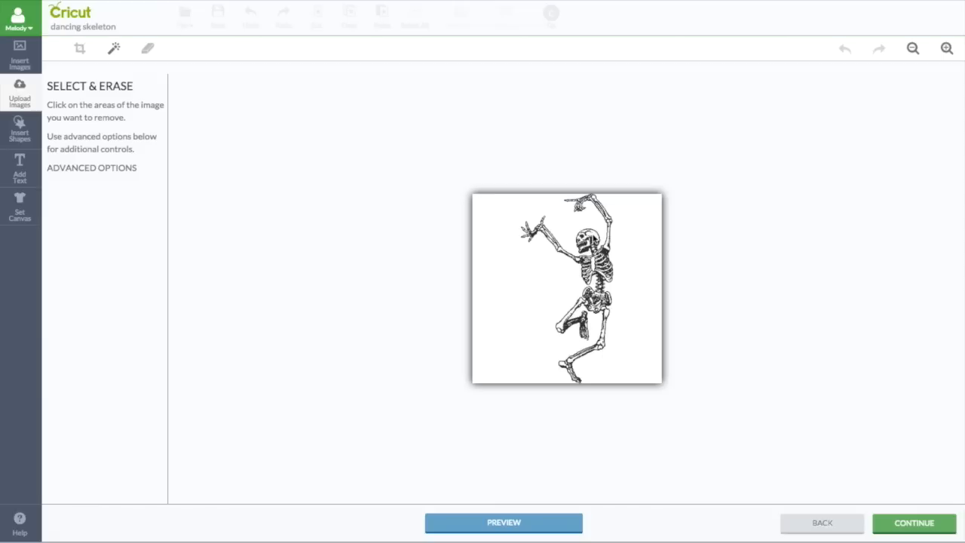
pyautogui.moveTo(594, 239)
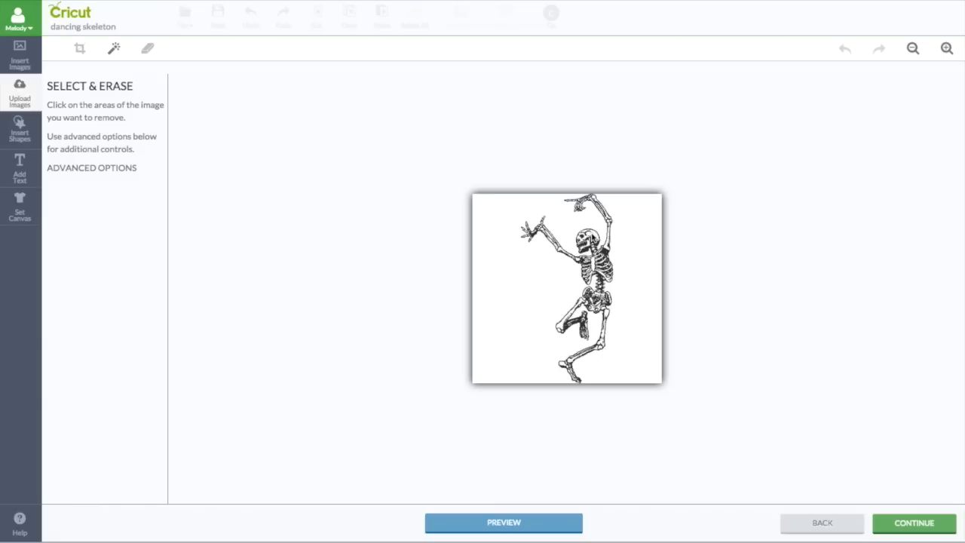
pyautogui.moveTo(504, 263)
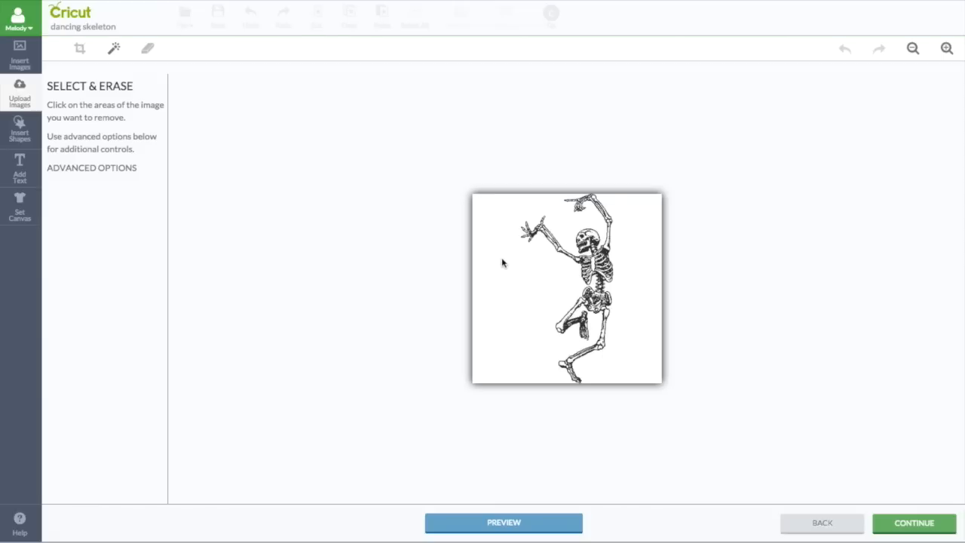
# Erase the white background on both sides of the dancing skeleton.
pyautogui.click(513, 264)
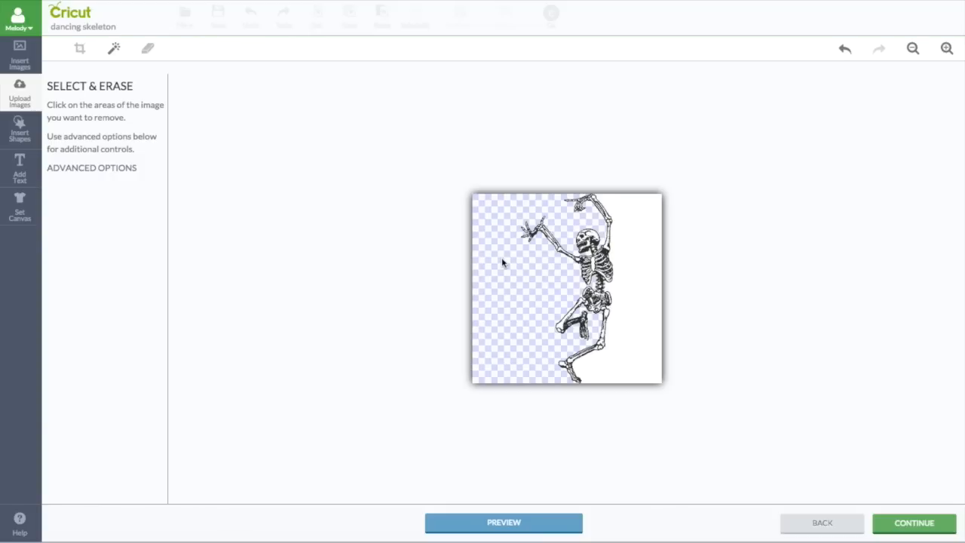
pyautogui.moveTo(635, 303)
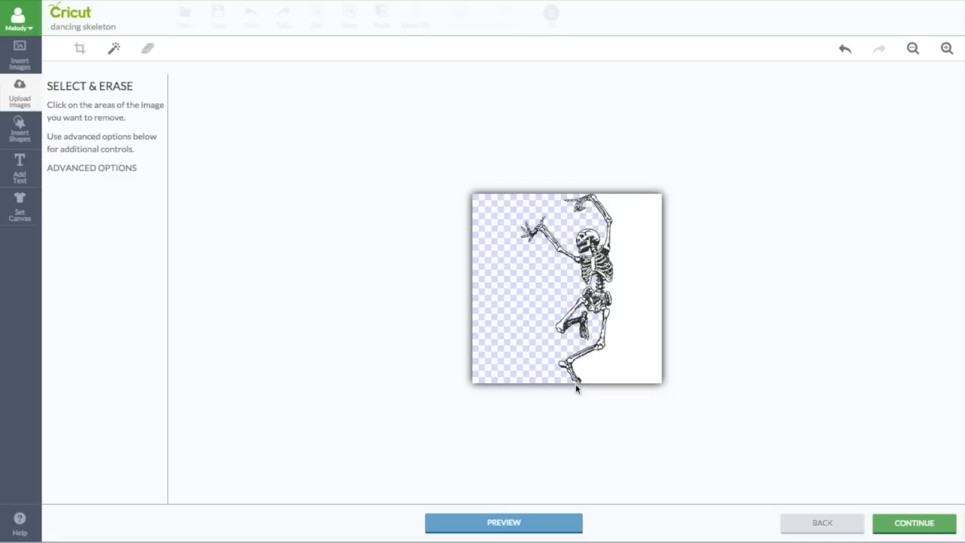
pyautogui.moveTo(641, 293)
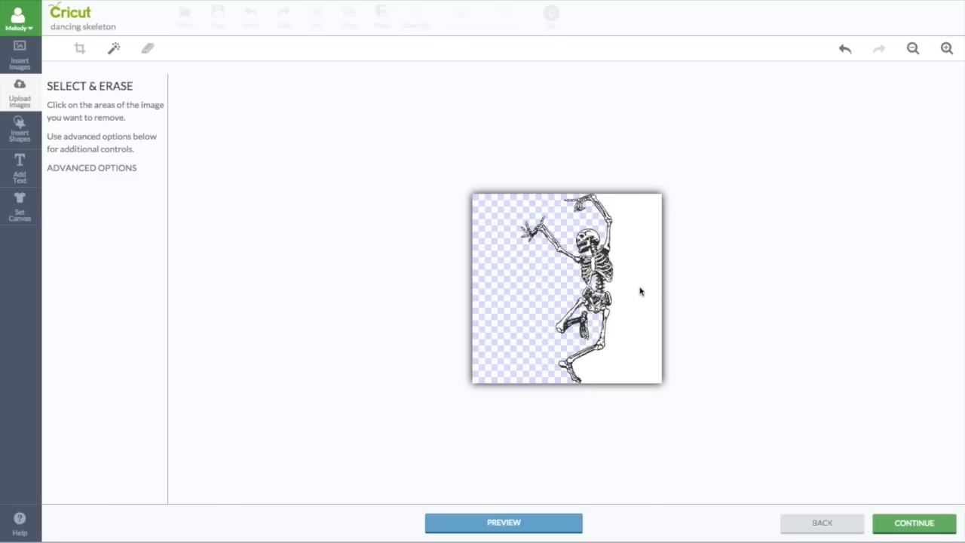
pyautogui.click(633, 301)
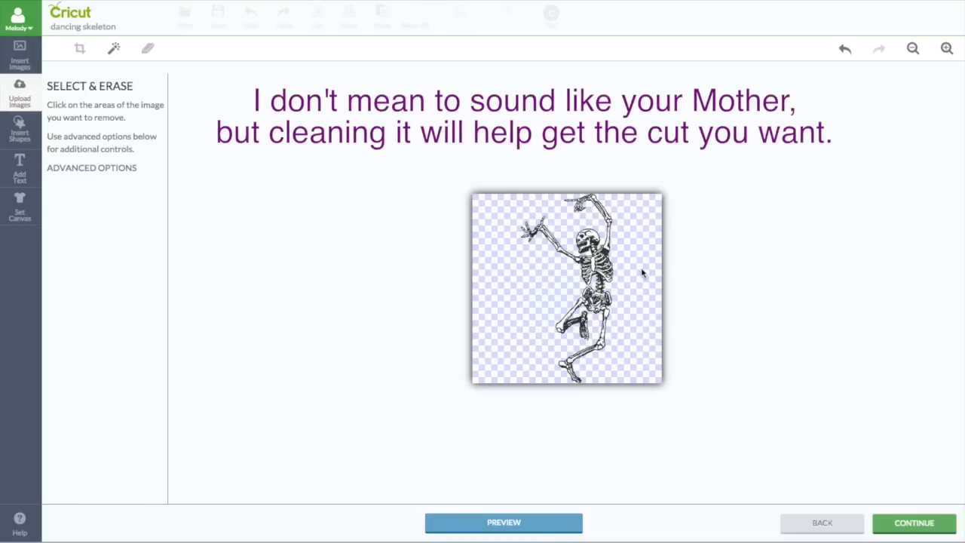
pyautogui.moveTo(935, 62)
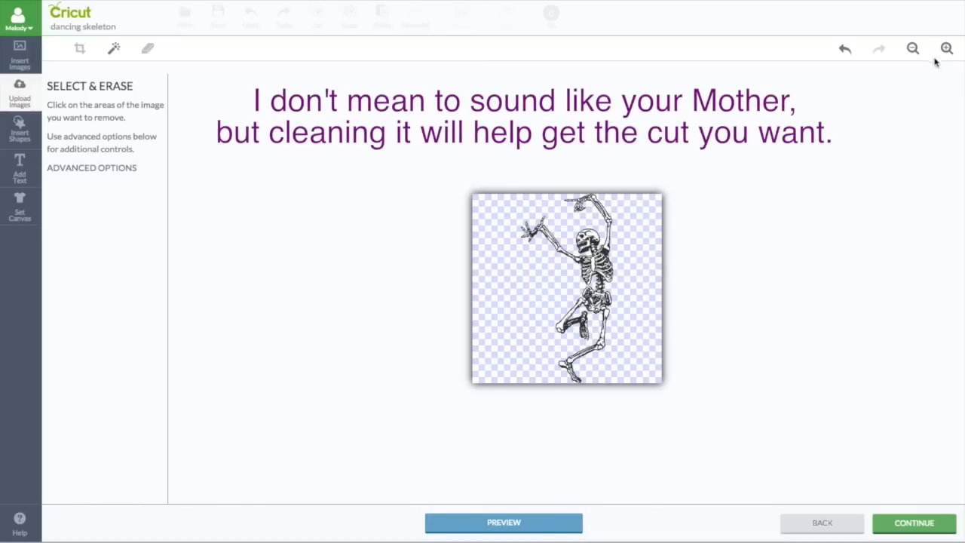
# Zoom in on the skeleton, preview its cut outline, and continue to the save step.
pyautogui.click(944, 48)
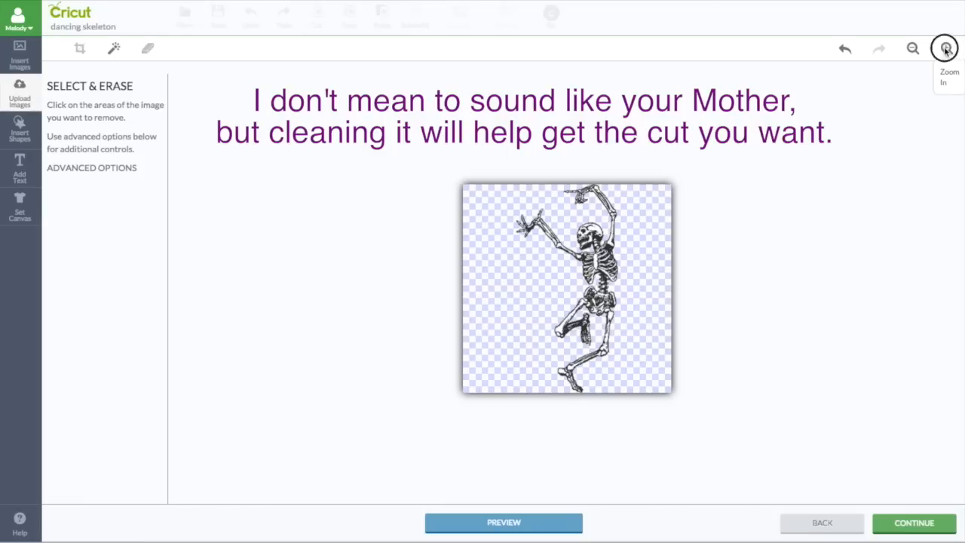
pyautogui.click(944, 48)
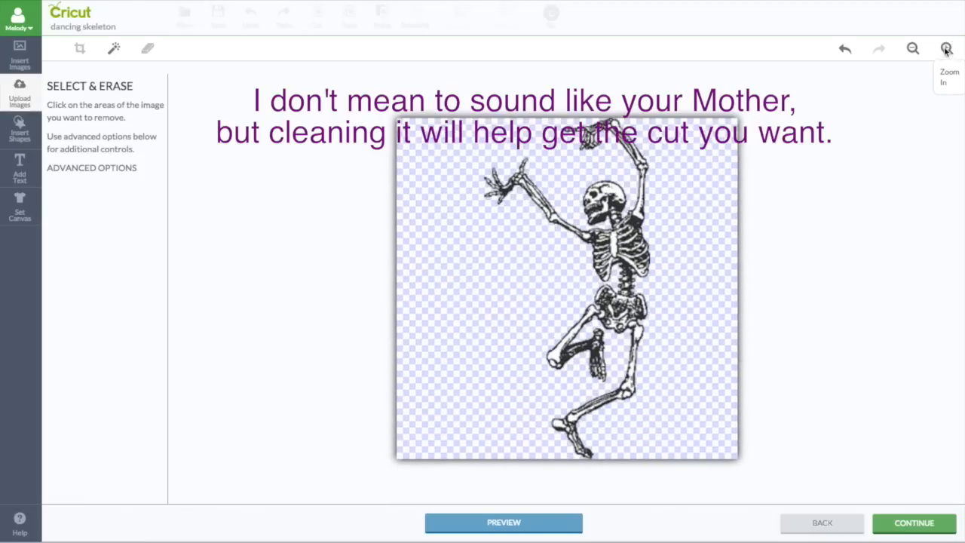
pyautogui.click(948, 48)
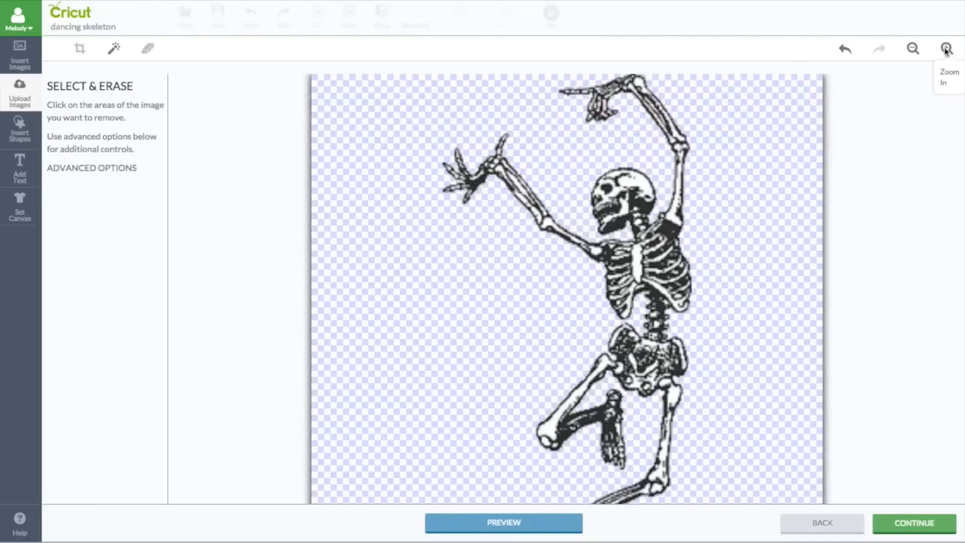
pyautogui.click(948, 49)
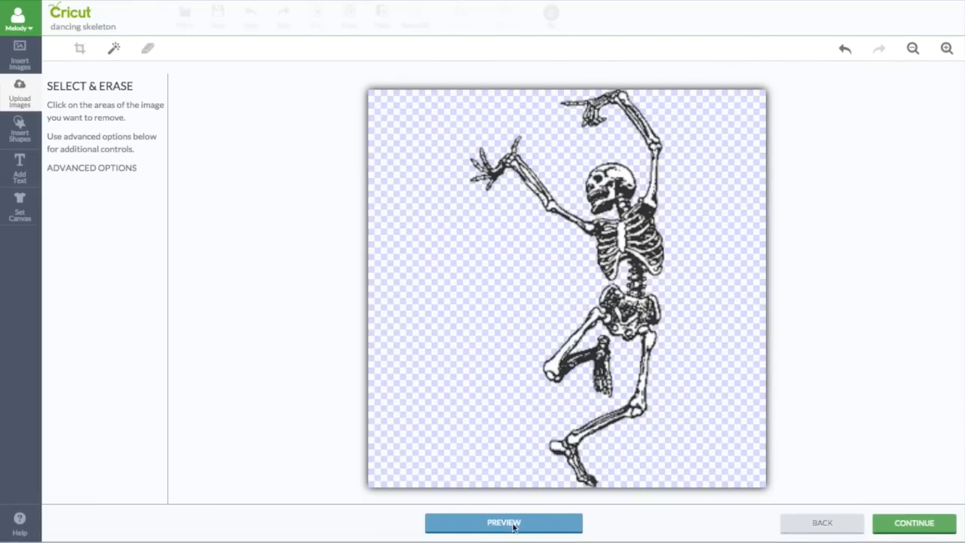
pyautogui.click(503, 522)
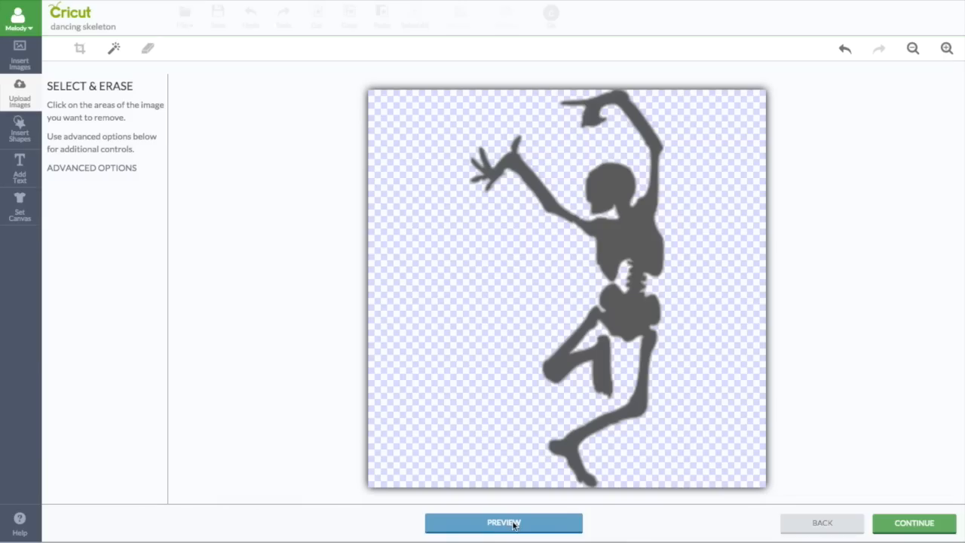
pyautogui.click(504, 522)
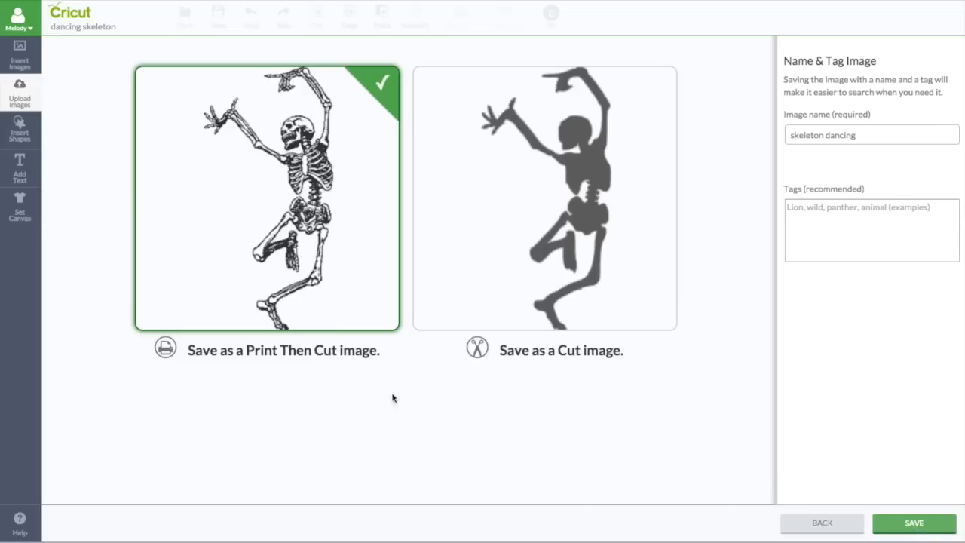
pyautogui.moveTo(305, 360)
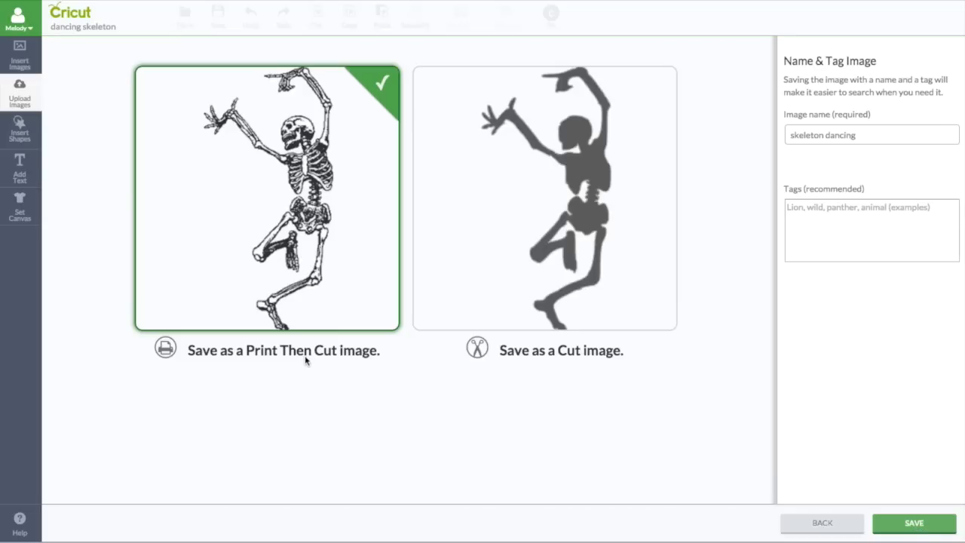
pyautogui.moveTo(540, 379)
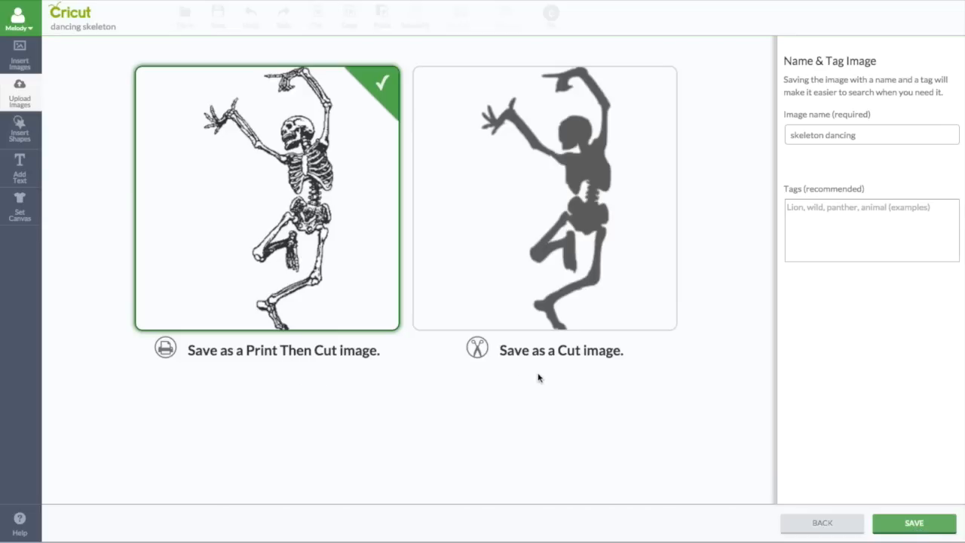
pyautogui.moveTo(371, 285)
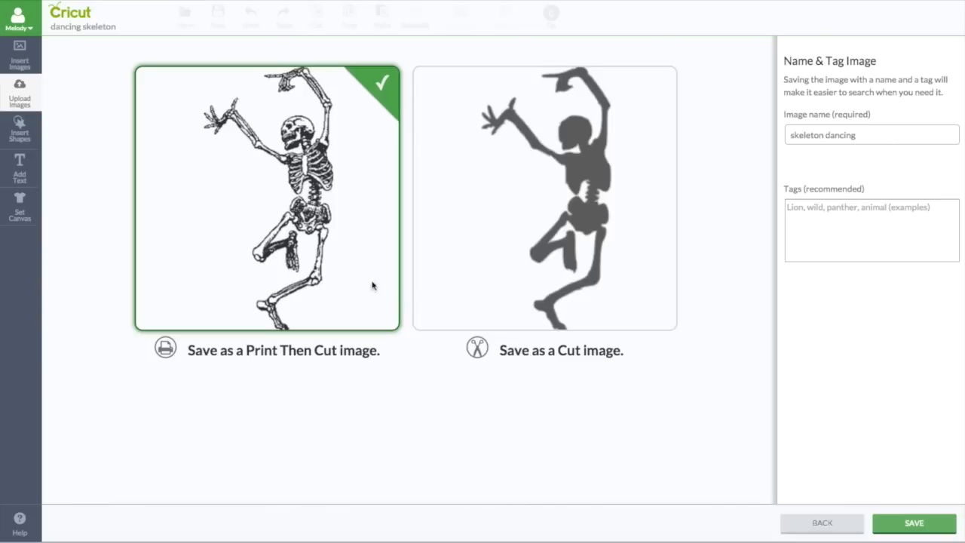
pyautogui.moveTo(525, 283)
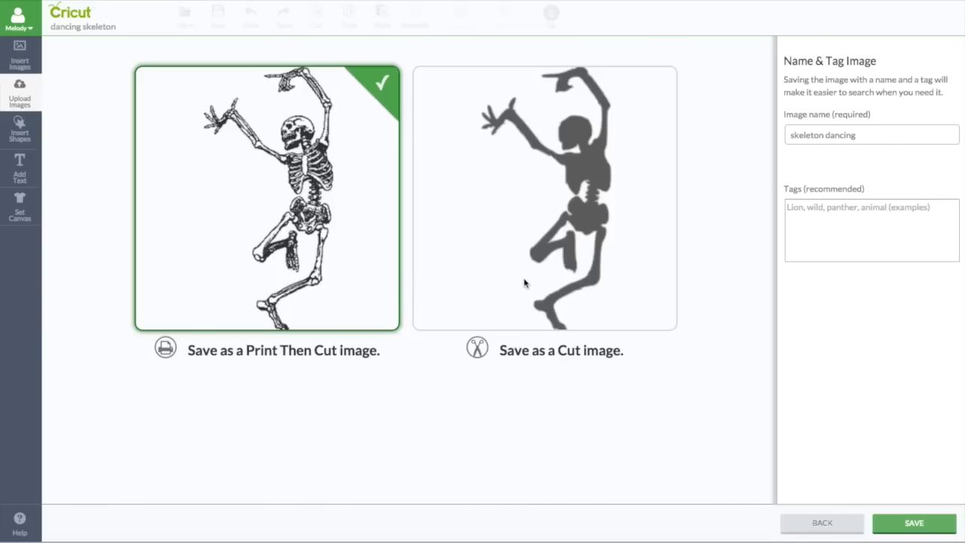
pyautogui.moveTo(579, 174)
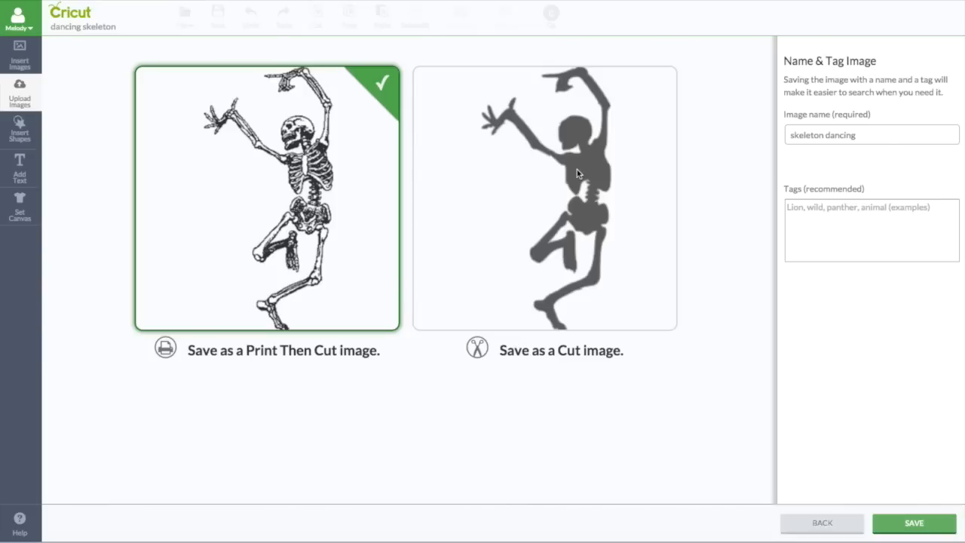
pyautogui.moveTo(517, 166)
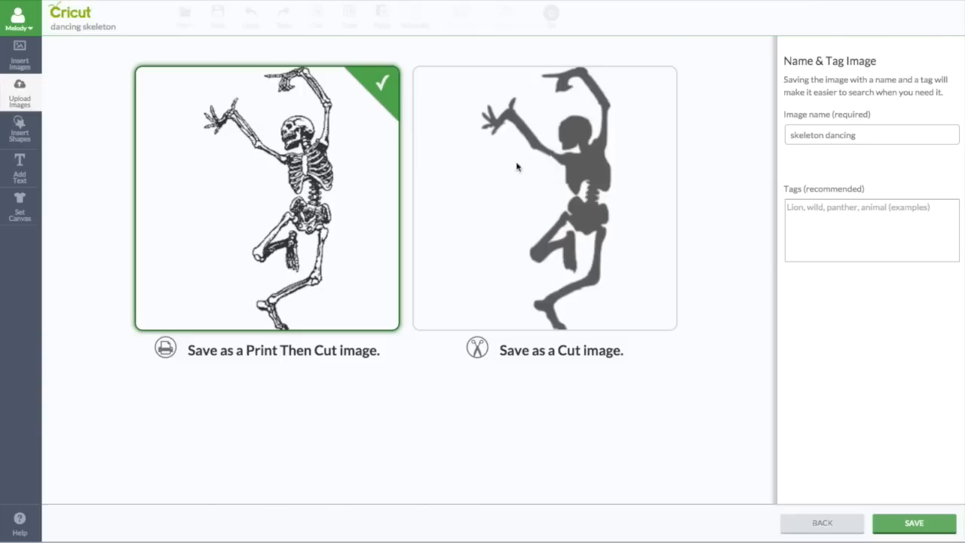
pyautogui.moveTo(298, 193)
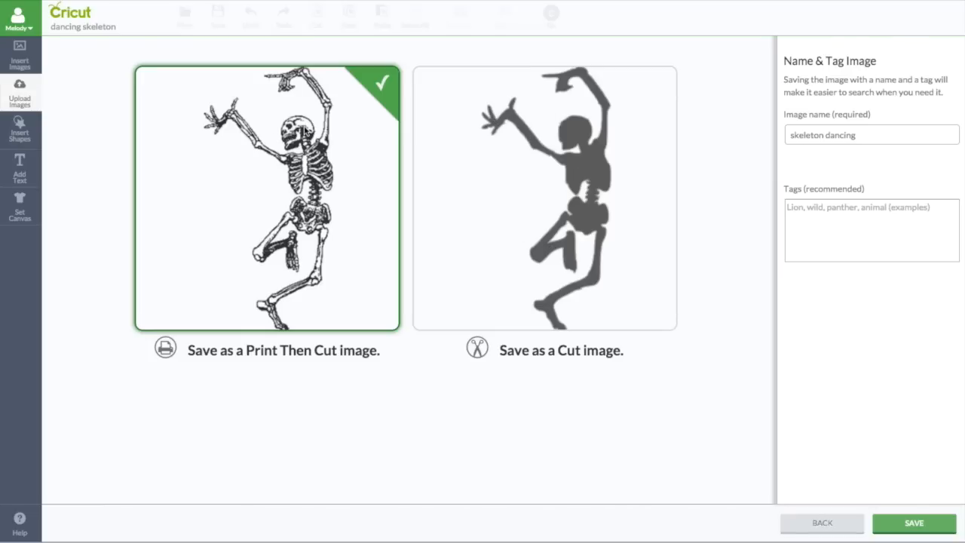
pyautogui.moveTo(361, 166)
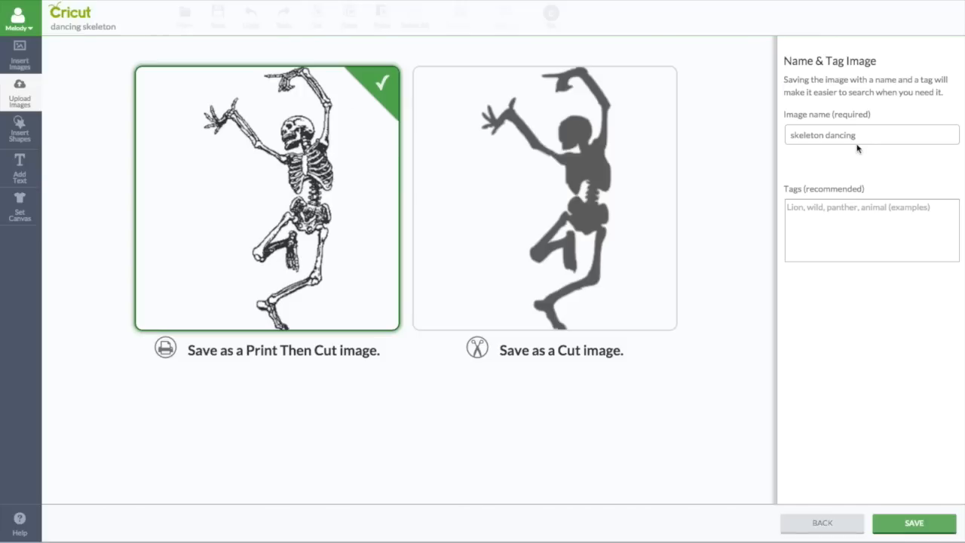
# Tag the Print Then Cut image halloween, skeleton, dancing and save it as 'skeleton dancing'.
pyautogui.click(871, 229)
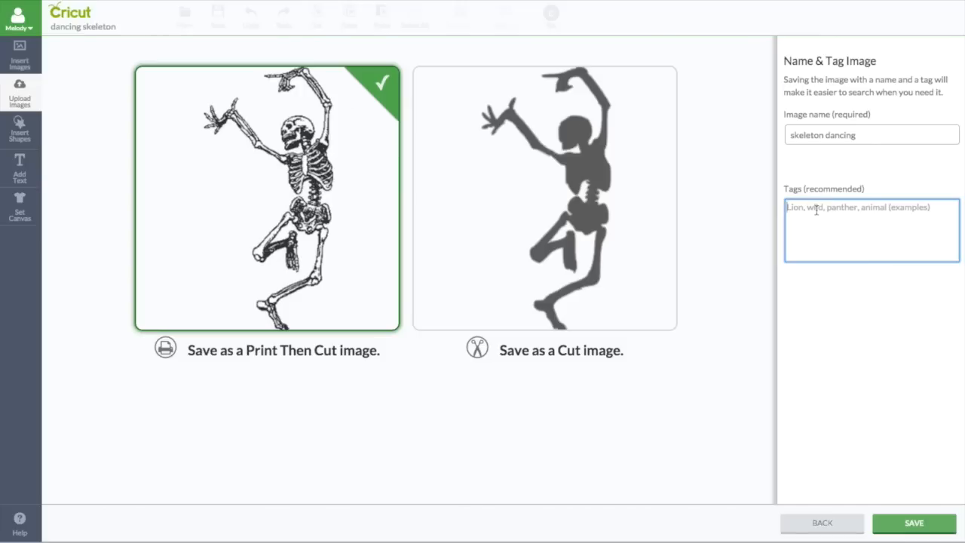
pyautogui.write('halloween')
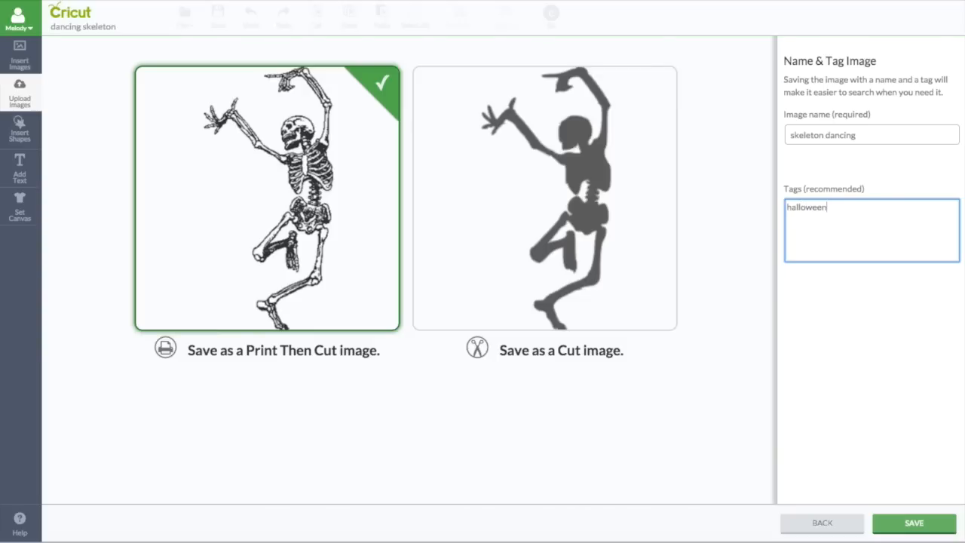
pyautogui.write(',')
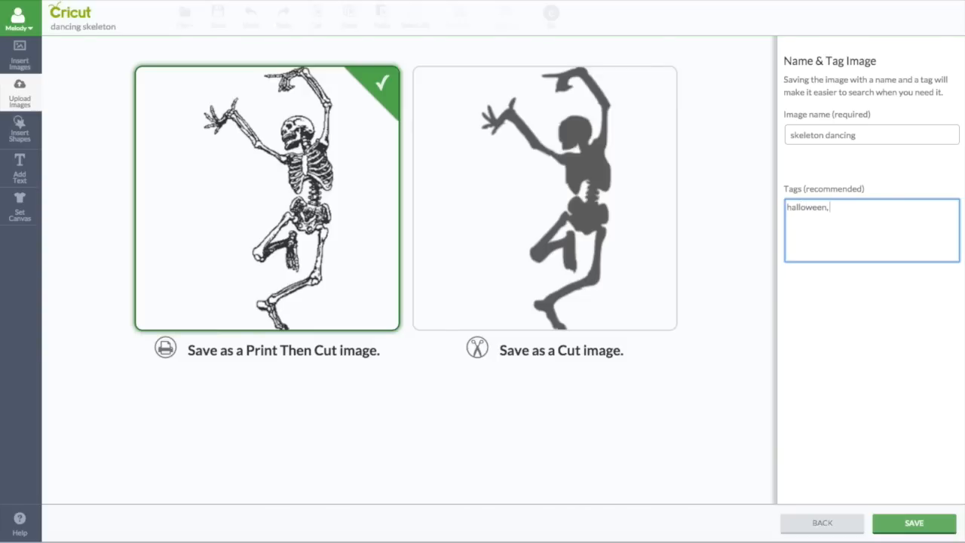
pyautogui.write('skeleton, dancing')
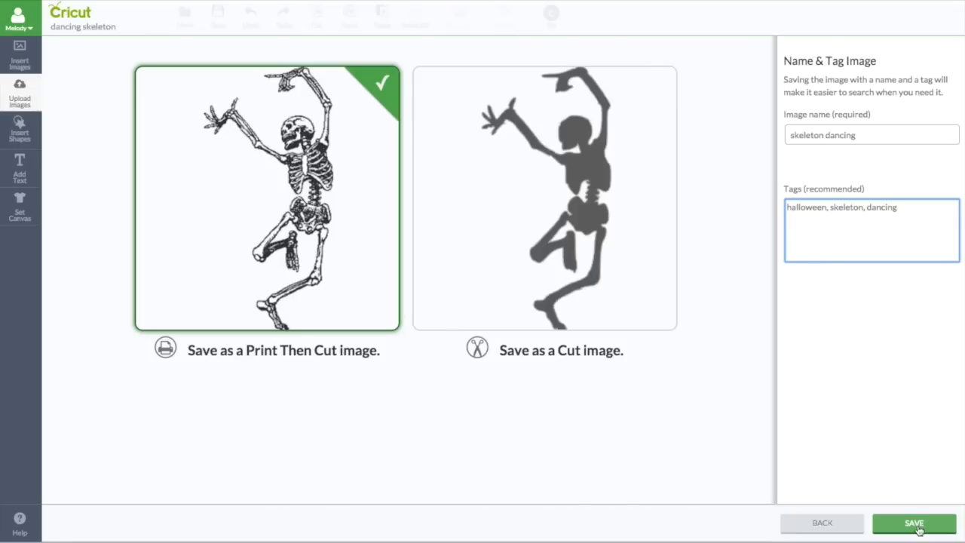
pyautogui.click(914, 522)
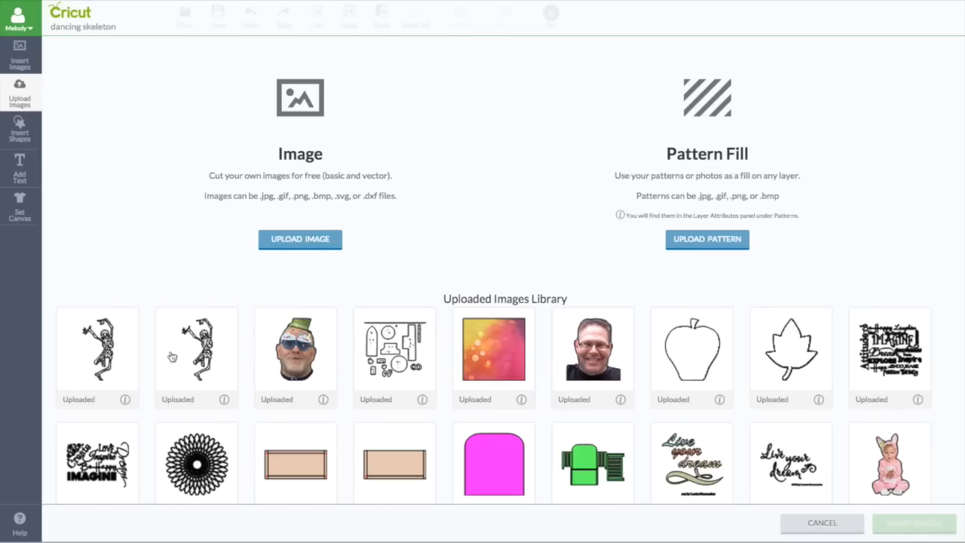
# Insert the saved dancing skeleton from the Uploaded Images Library onto the canvas beside the orange and grey card.
pyautogui.click(196, 350)
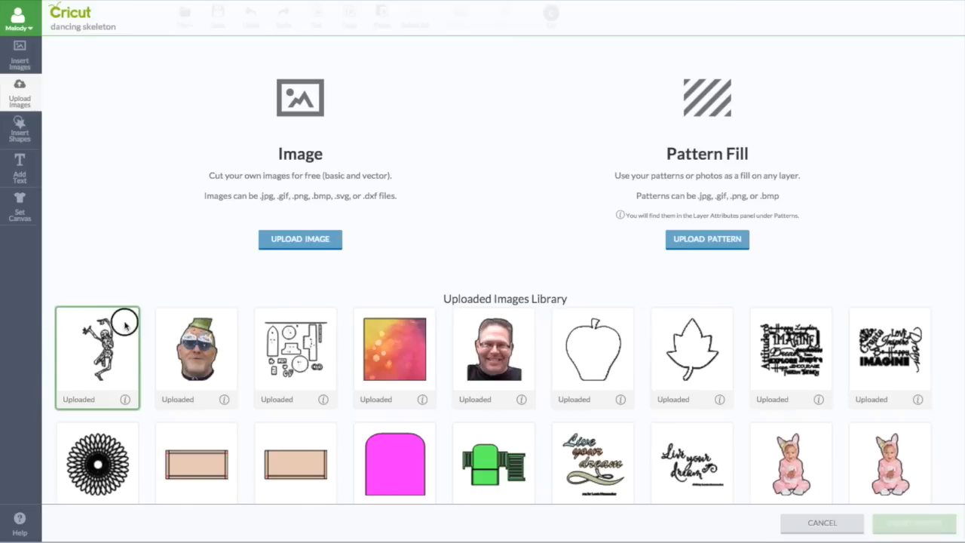
pyautogui.click(96, 355)
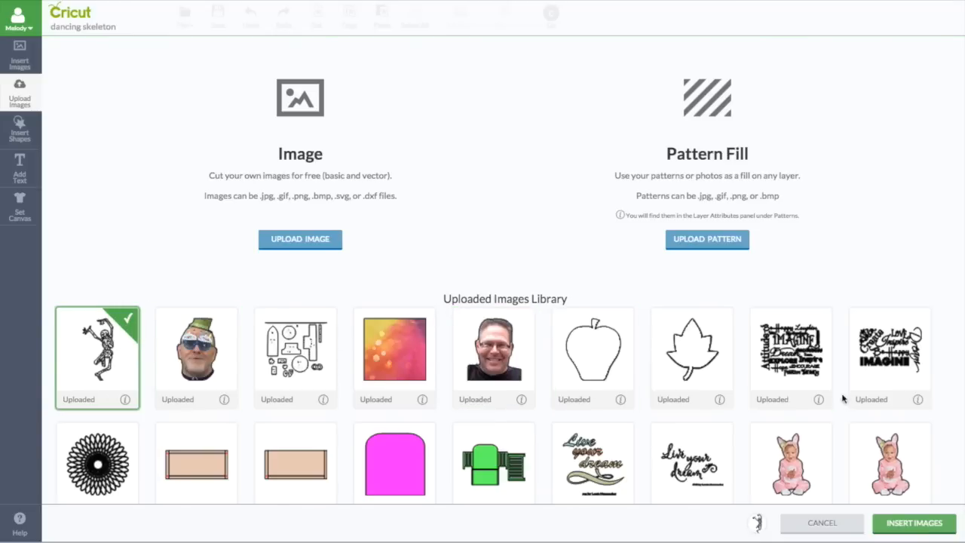
pyautogui.click(914, 522)
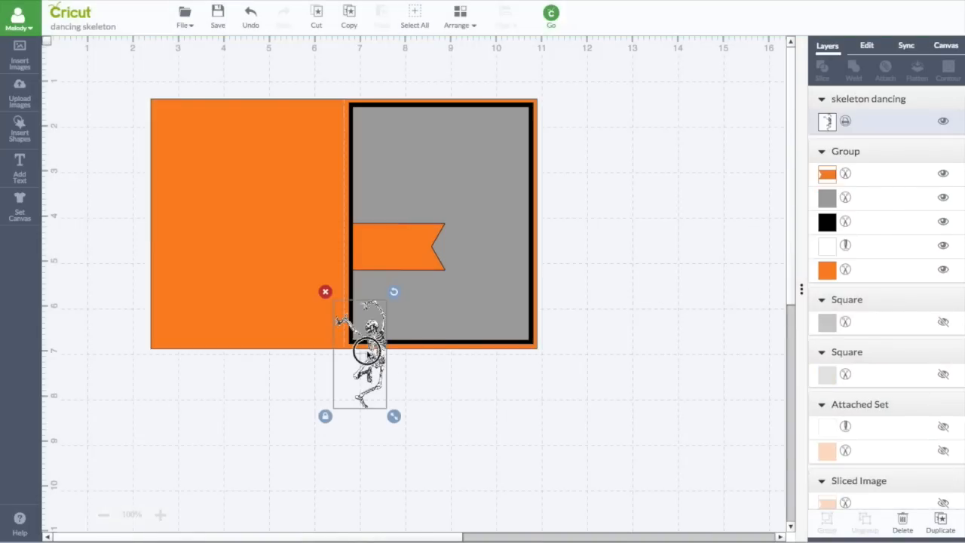
# Position the skeleton higher on the grey panel, hide the dark square, and arrange the second card's pieces below.
pyautogui.moveTo(361, 350); pyautogui.dragTo(452, 211)
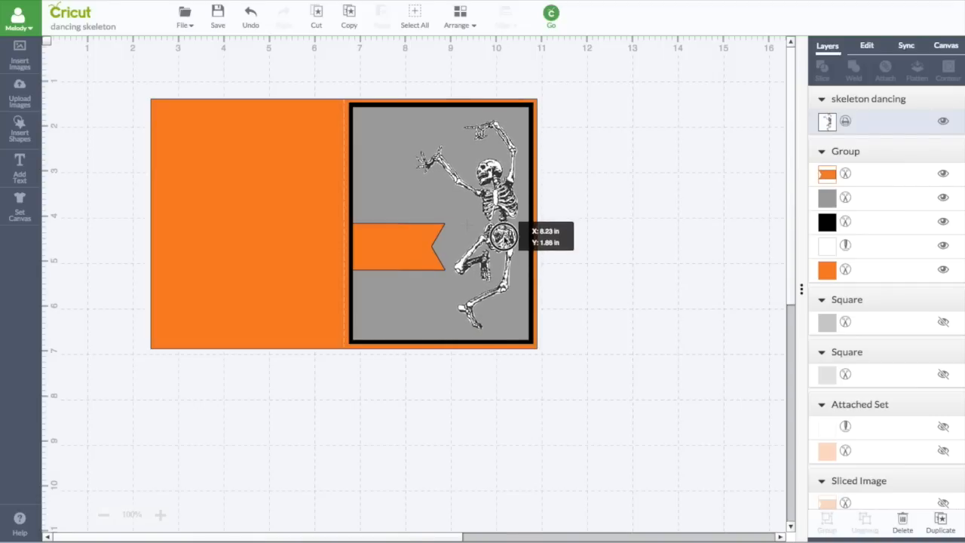
pyautogui.click(440, 223)
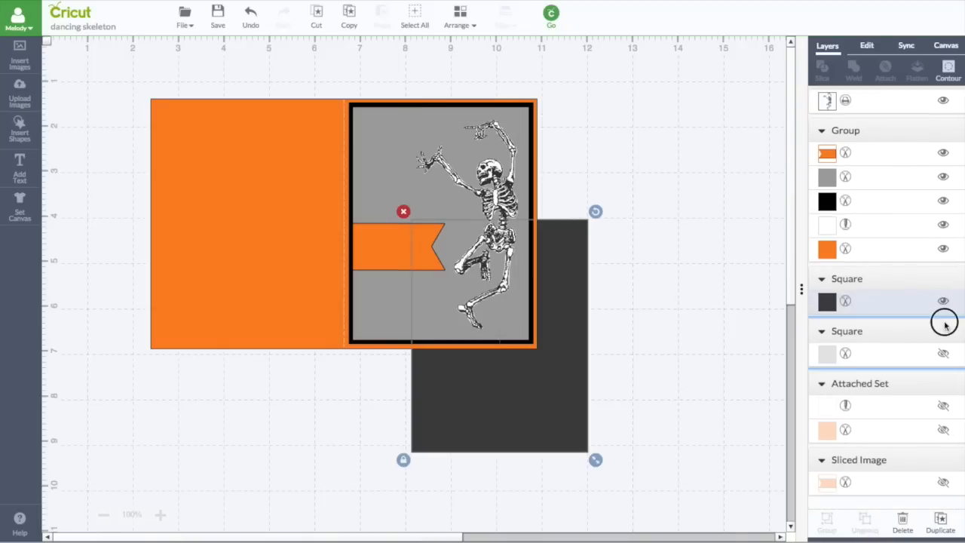
pyautogui.click(944, 302)
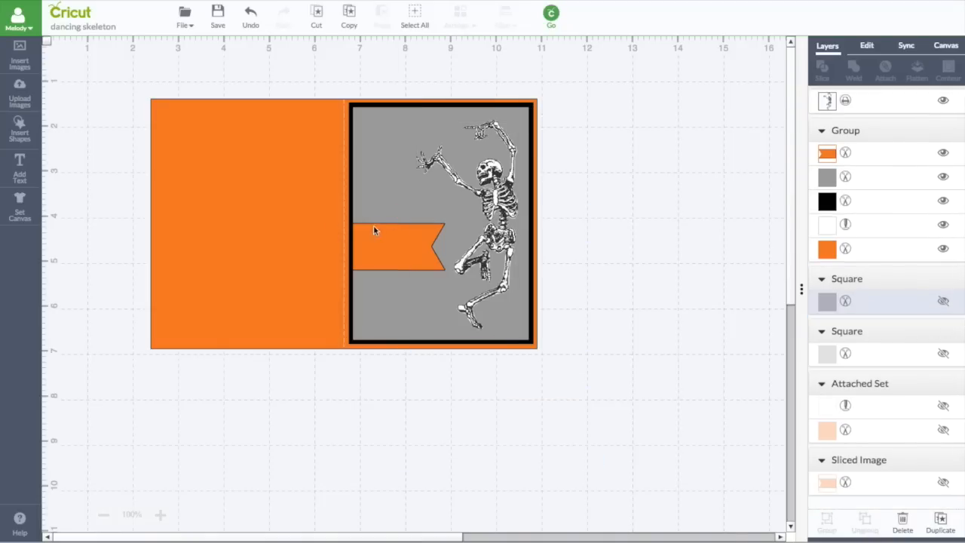
pyautogui.moveTo(377, 229); pyautogui.dragTo(347, 217)
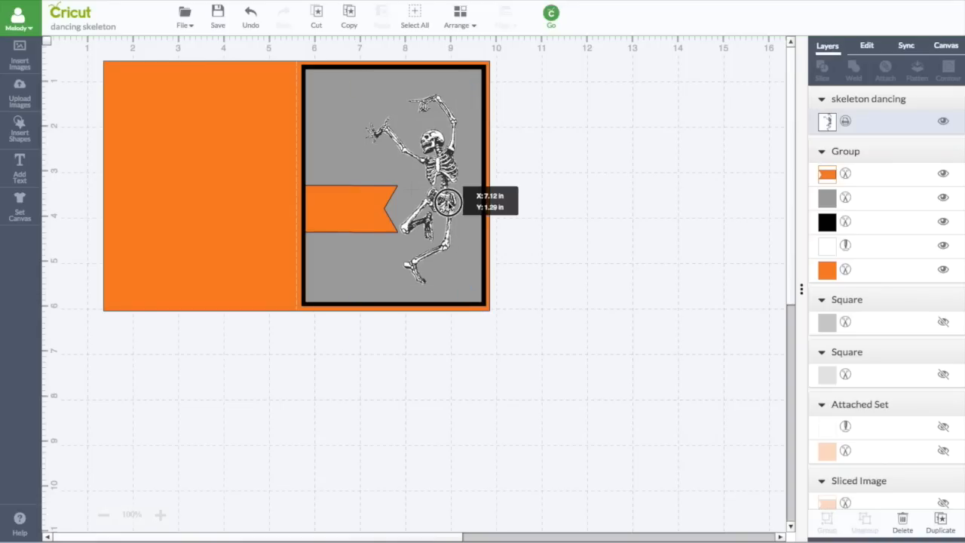
pyautogui.moveTo(445, 189); pyautogui.dragTo(445, 203)
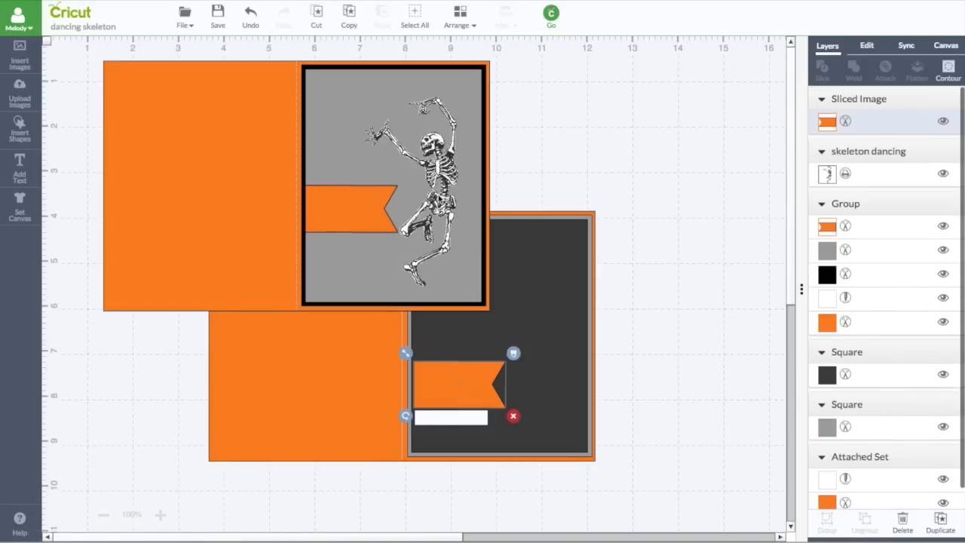
# Move the banner onto the dark panel and place a horizontally mirrored duplicate skeleton on the dark card.
pyautogui.moveTo(407, 189); pyautogui.dragTo(543, 324)
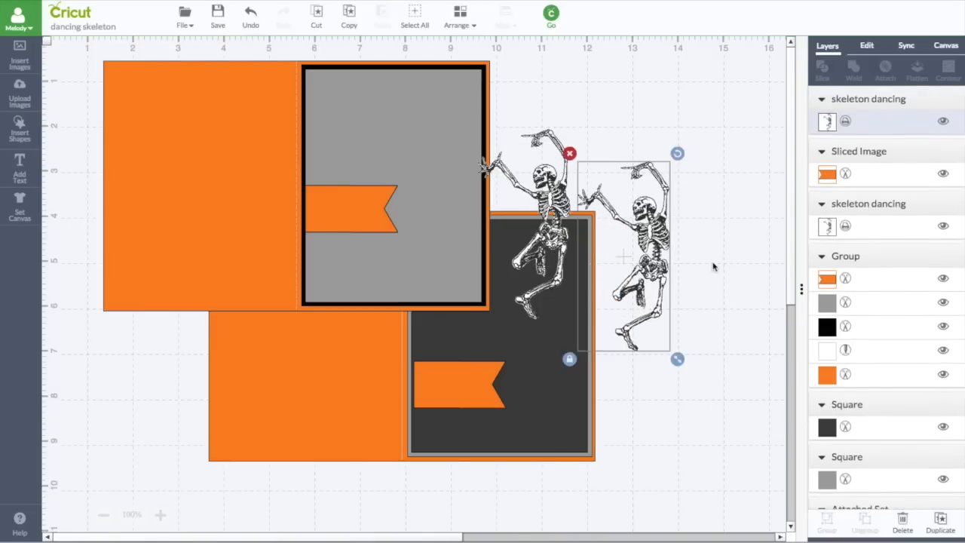
pyautogui.click(866, 45)
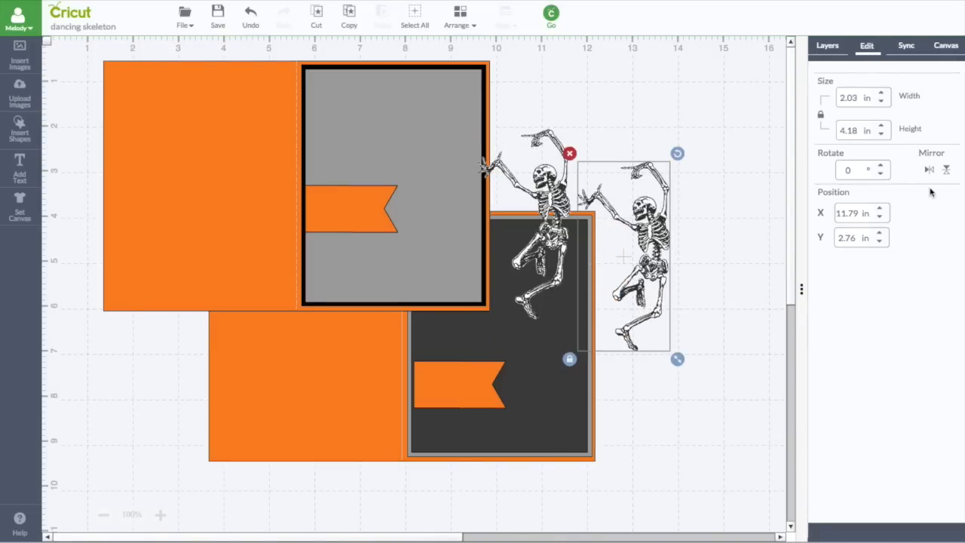
pyautogui.click(929, 169)
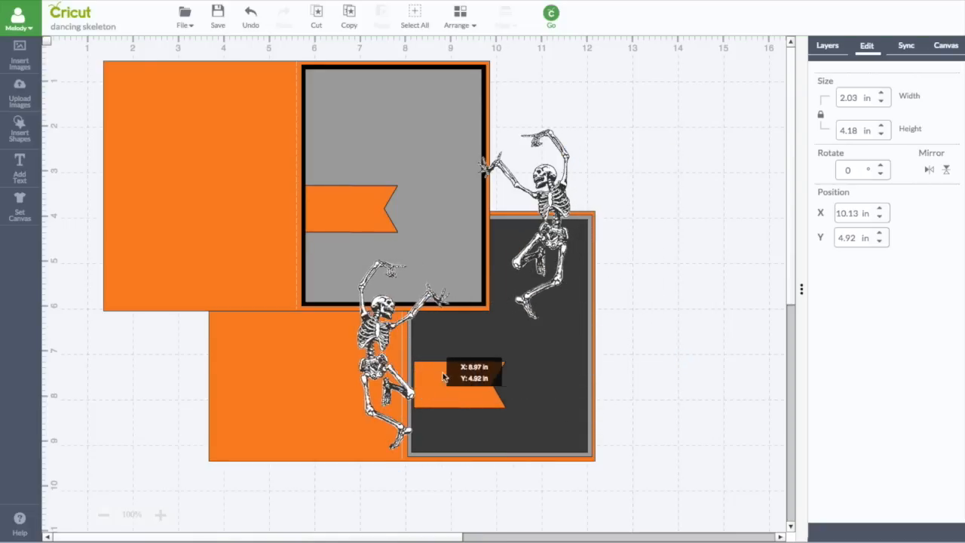
pyautogui.moveTo(460, 380); pyautogui.dragTo(676, 377)
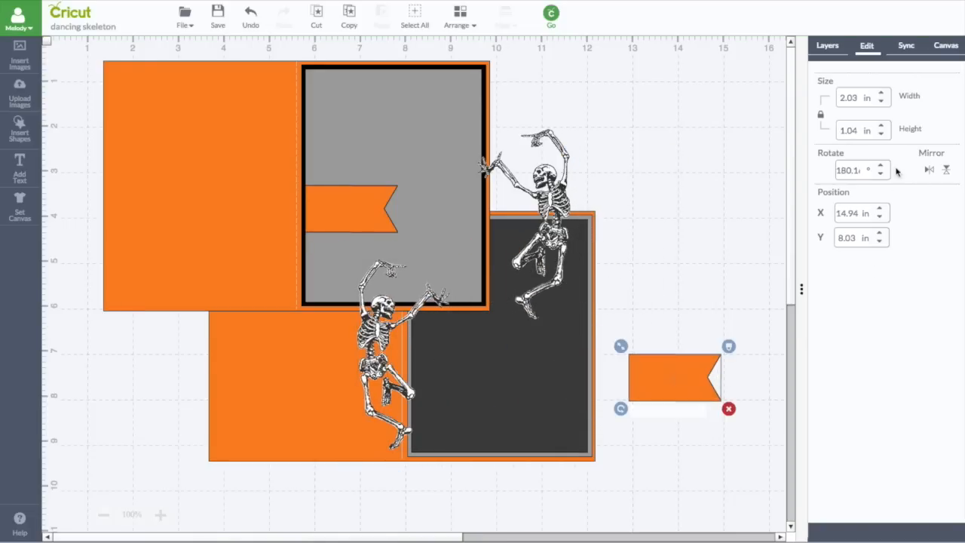
# Settle the banner against the dark card's right edge, shift the skeleton left, and send both cards to mat preview.
pyautogui.moveTo(673, 378); pyautogui.dragTo(631, 385)
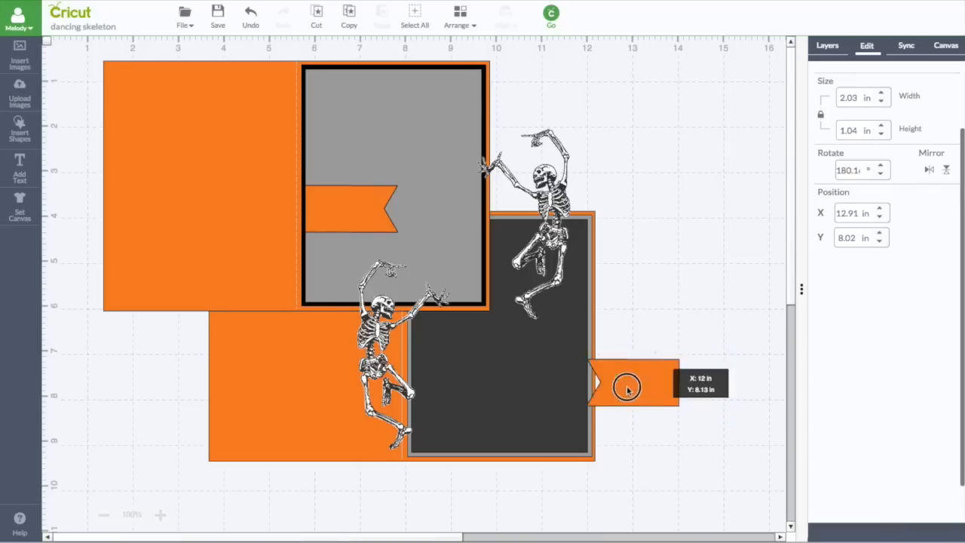
pyautogui.moveTo(626, 389); pyautogui.dragTo(568, 387)
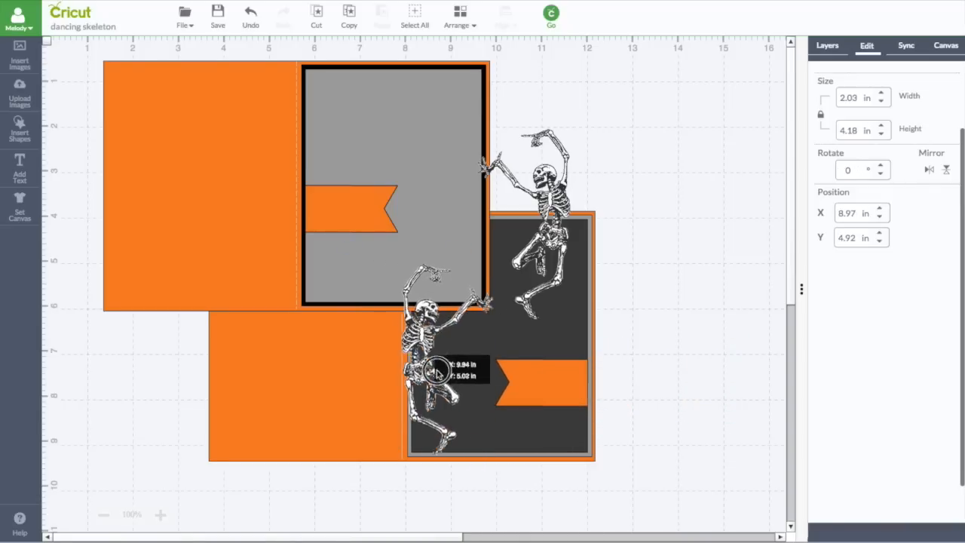
pyautogui.moveTo(434, 369); pyautogui.dragTo(461, 355)
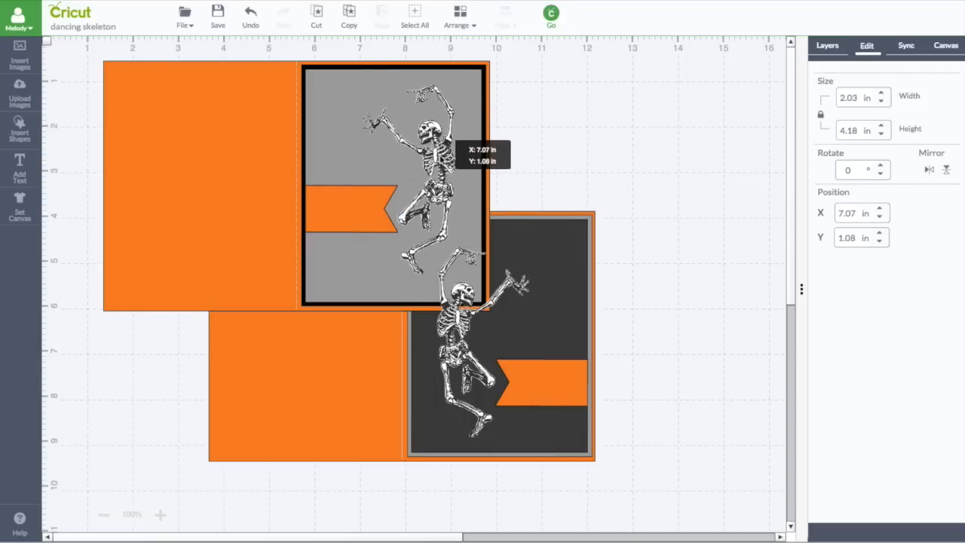
pyautogui.click(552, 14)
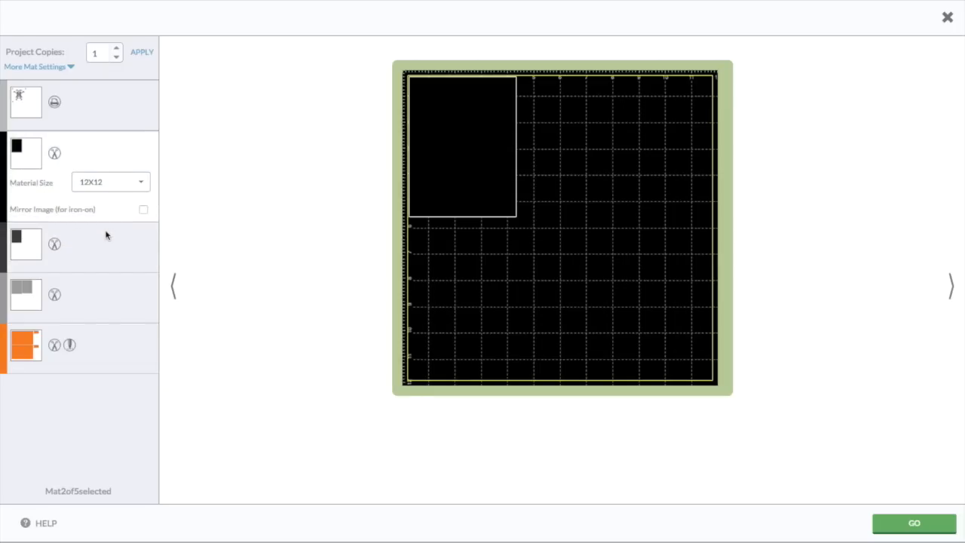
# Inspect the dark gray panel mat, the gray panels mat, and the remaining mat thumbnail.
pyautogui.click(26, 244)
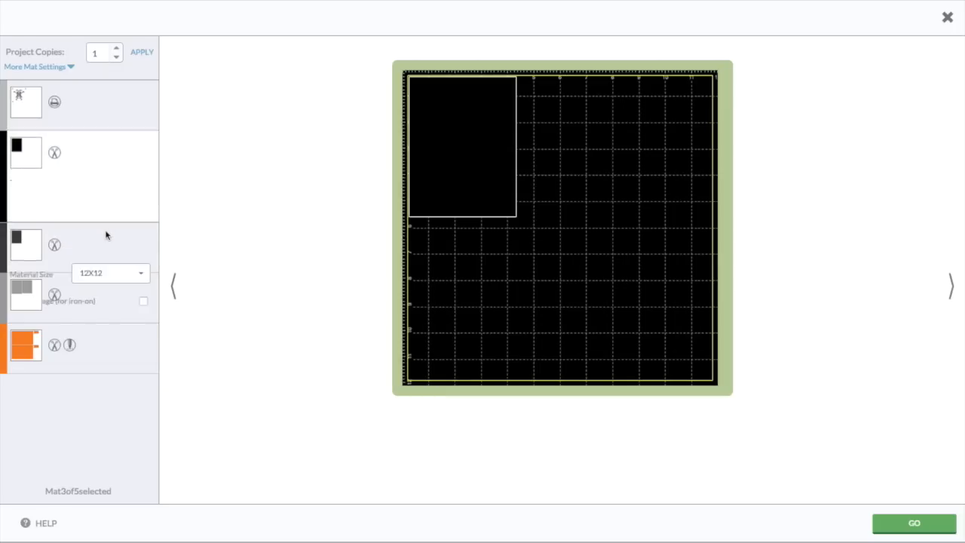
pyautogui.click(25, 151)
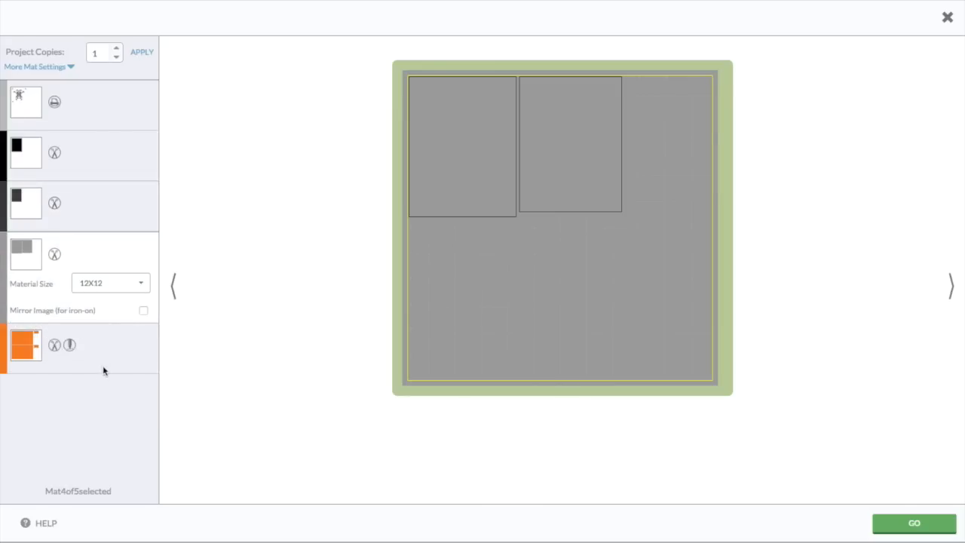
pyautogui.moveTo(114, 346)
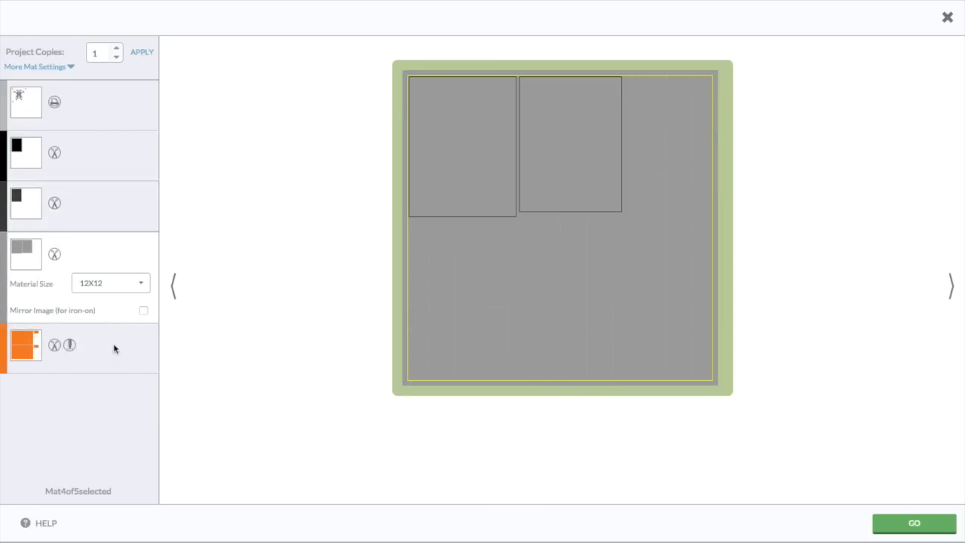
pyautogui.click(24, 344)
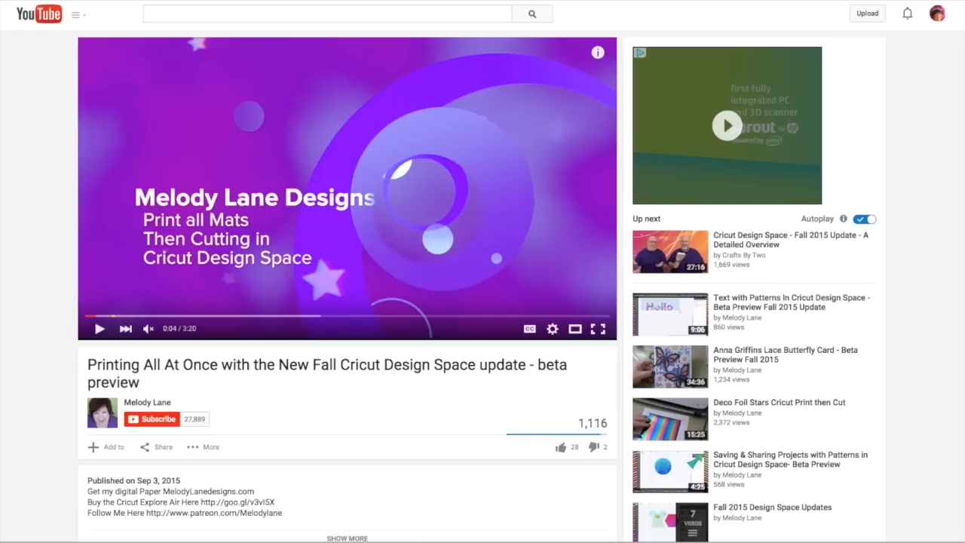
pyautogui.moveTo(482, 214)
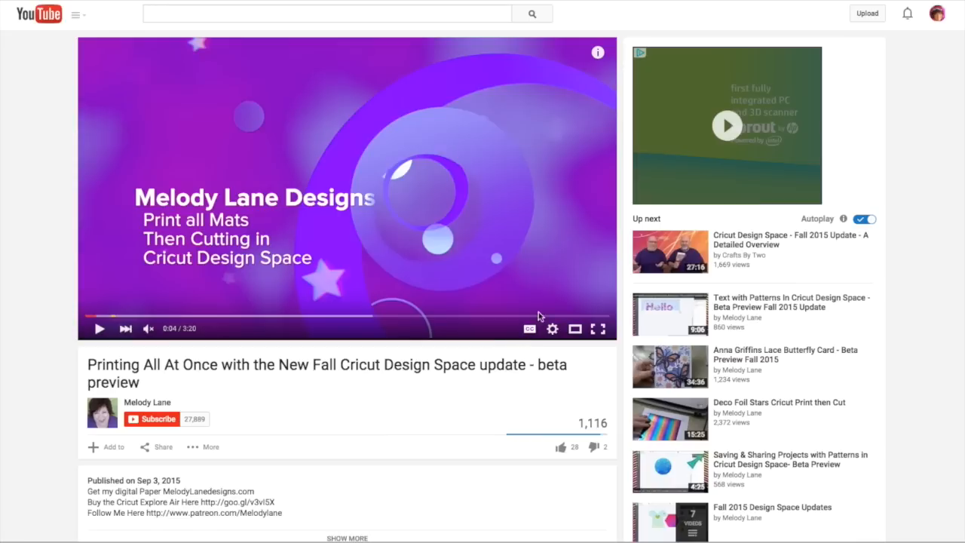
pyautogui.moveTo(540, 332)
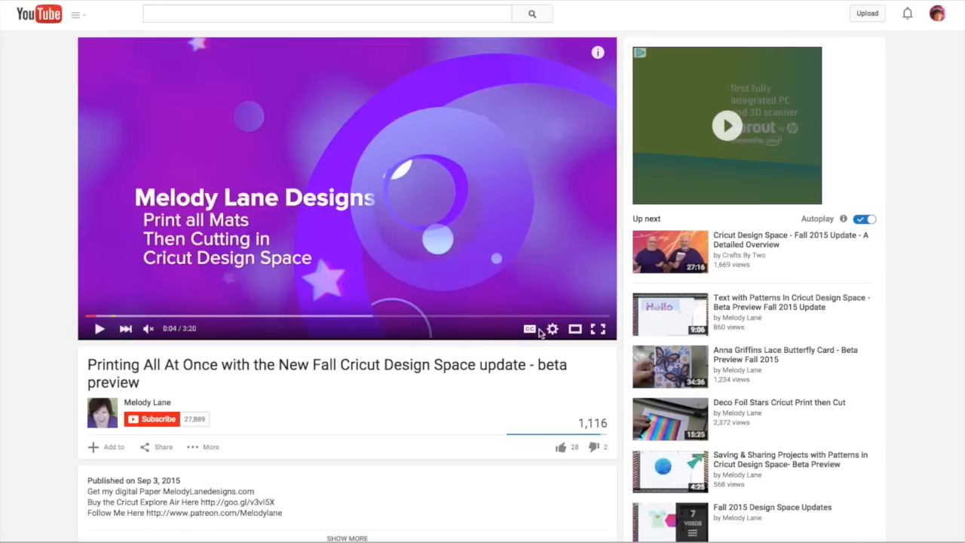
pyautogui.moveTo(528, 329)
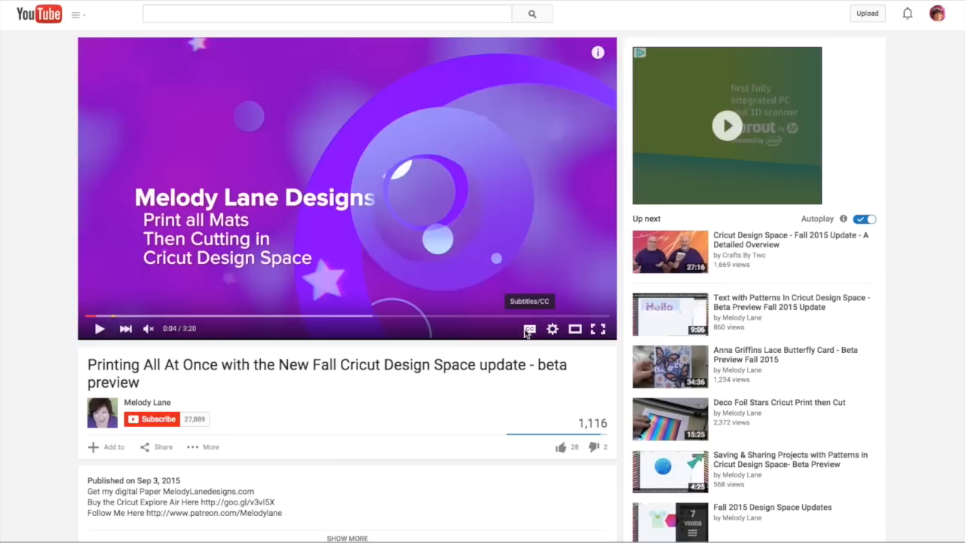
pyautogui.moveTo(510, 349)
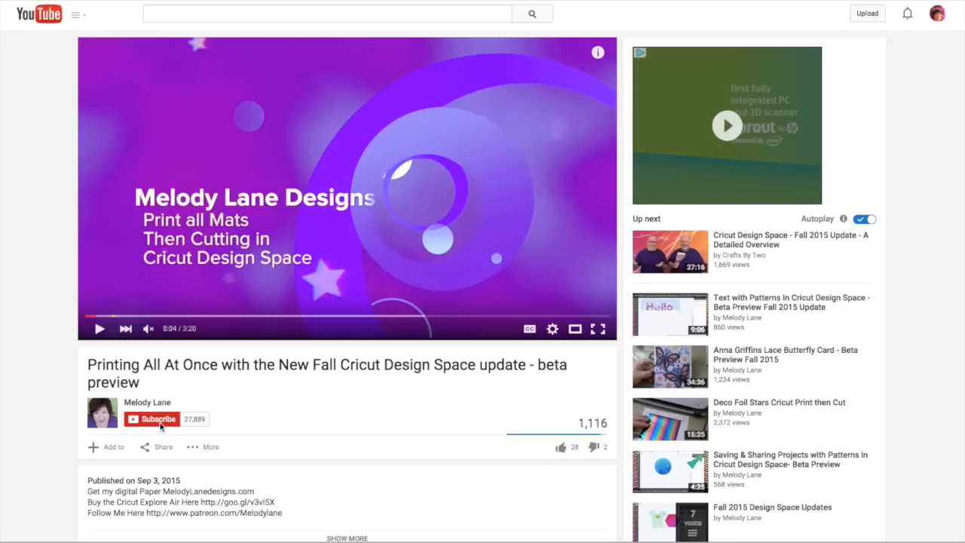
# Subscribe to the Melody Lane channel under the print-all-mats-then-cut video.
pyautogui.click(152, 420)
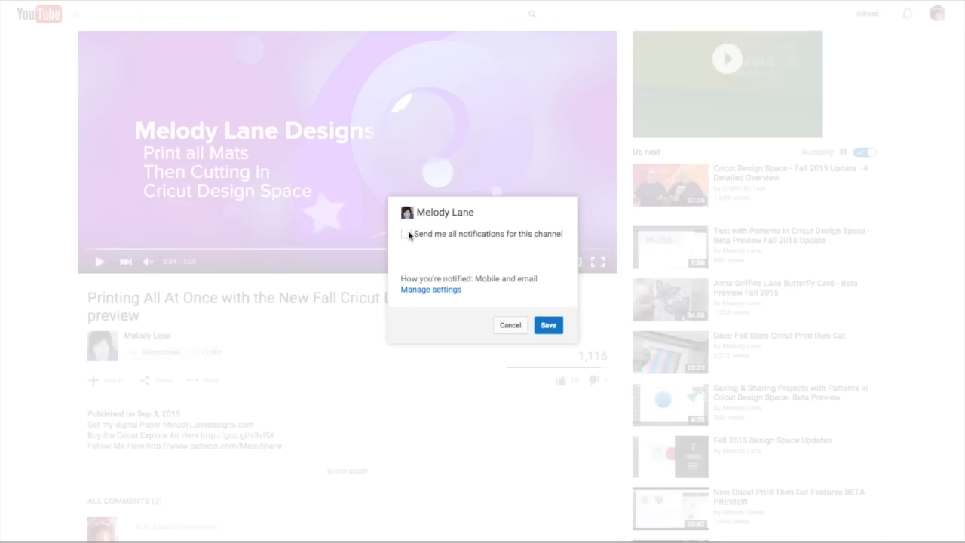
# Choose 'Send me all notifications for this channel' for Melody Lane and save the preference.
pyautogui.click(408, 234)
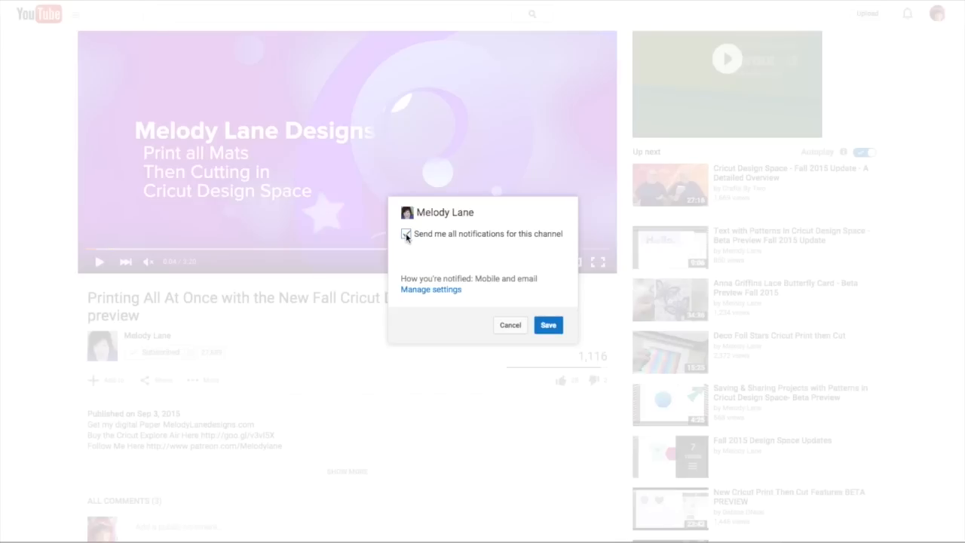
pyautogui.click(406, 234)
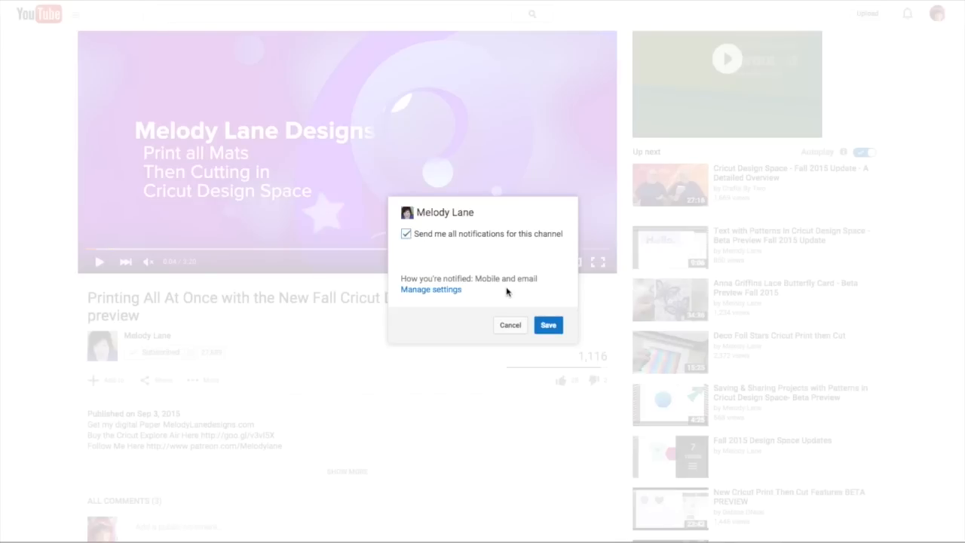
pyautogui.click(549, 326)
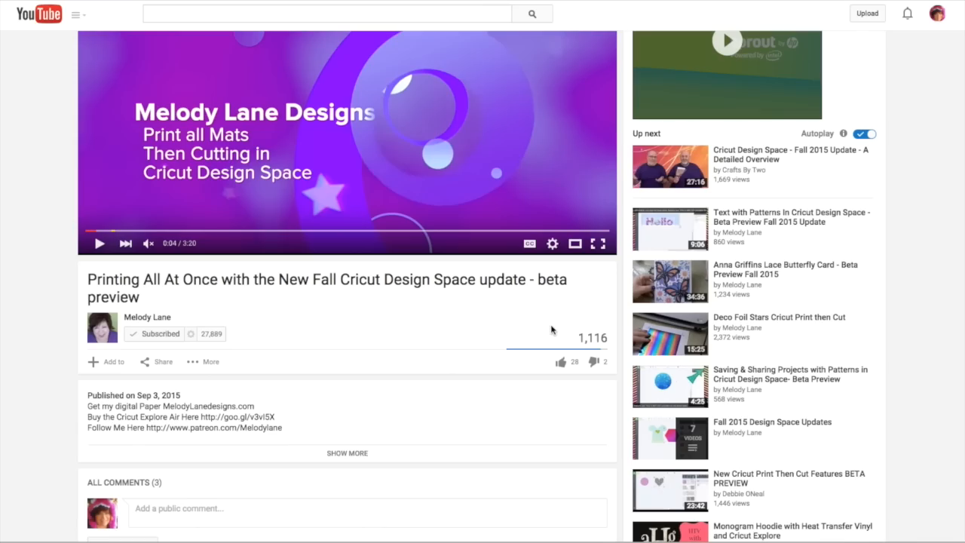